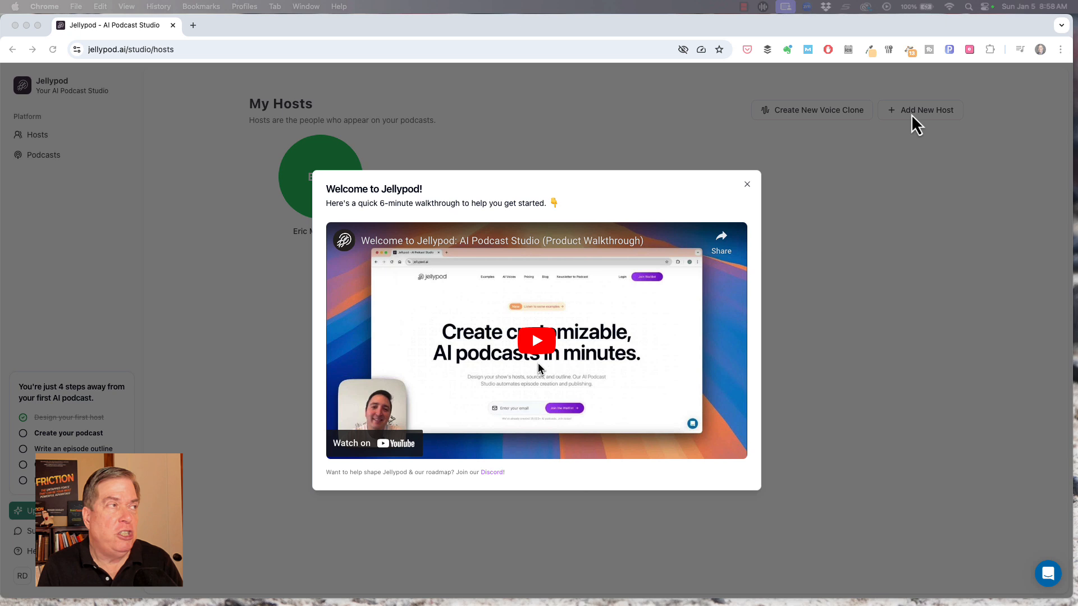
mouse_move(622, 103)
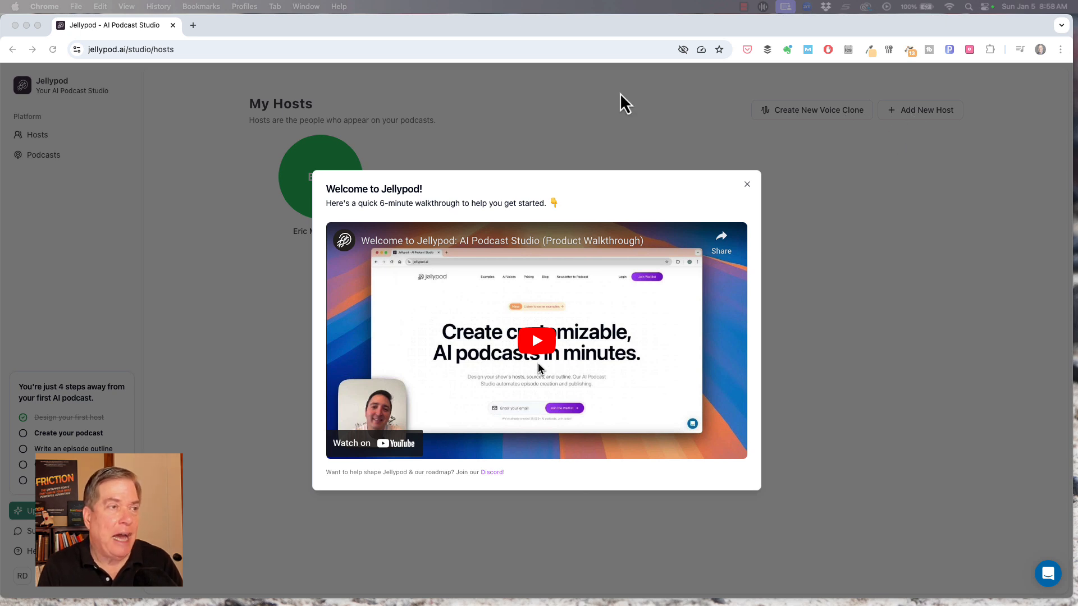
mouse_move(783, 203)
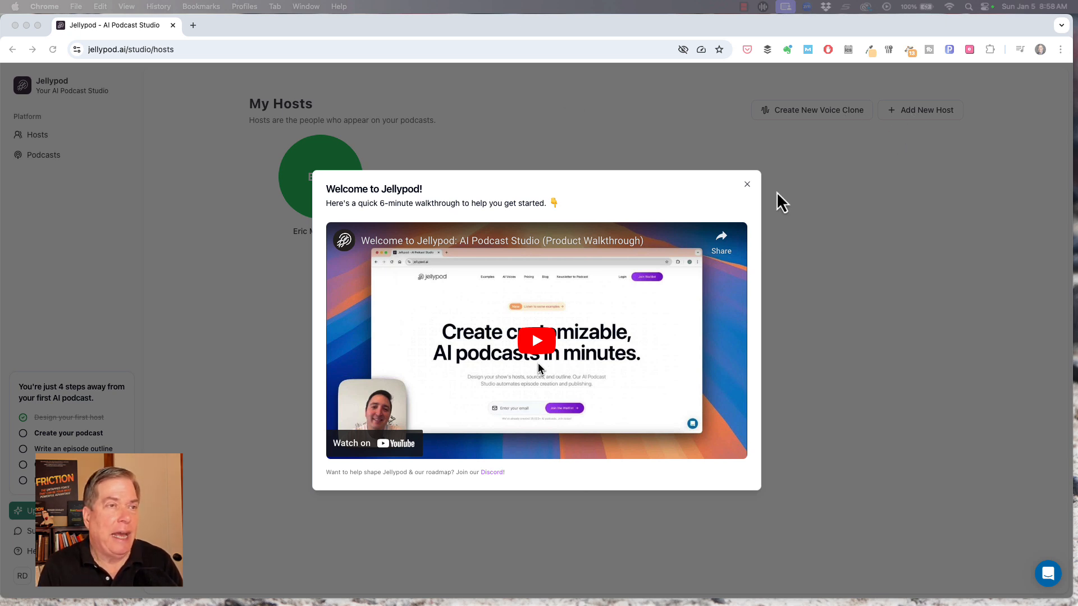
mouse_move(750, 195)
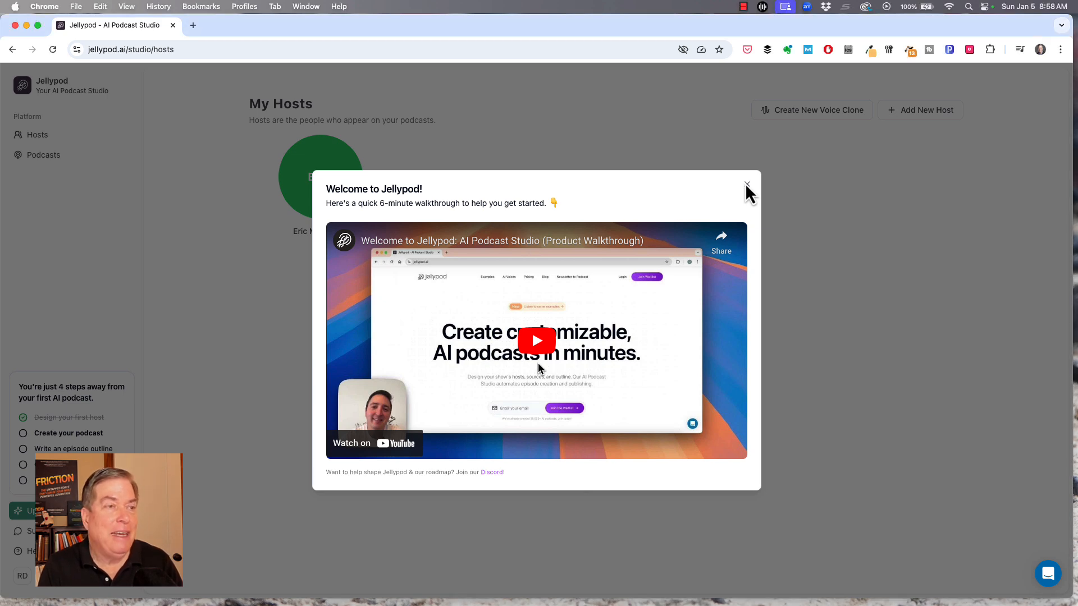
Dismiss the Welcome to Jellypod walkthrough, leaving the Hosts page with Eric Marquette.
left_click(748, 186)
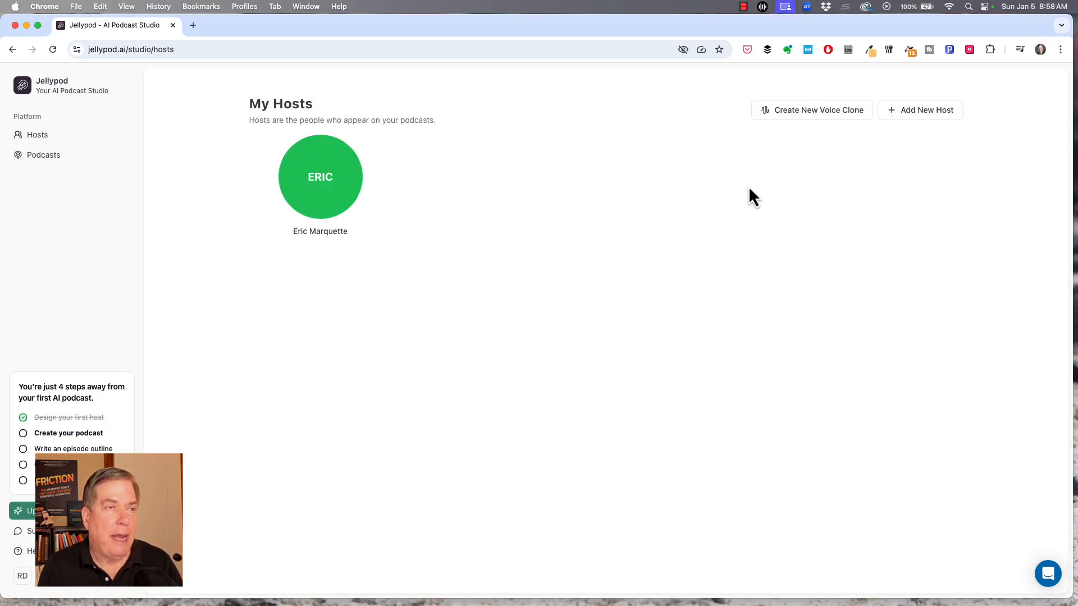
mouse_move(44, 155)
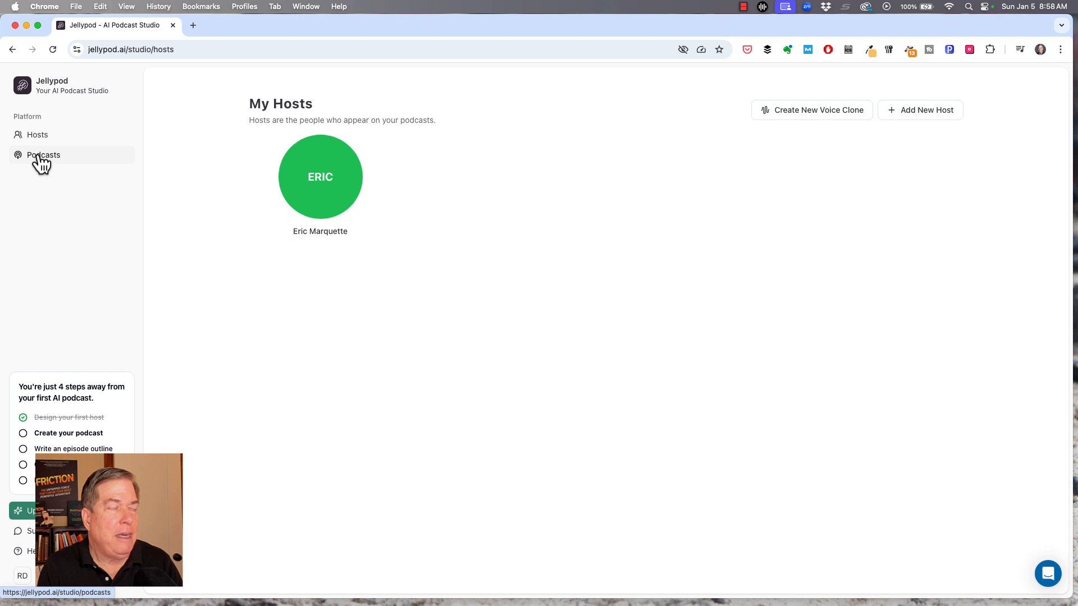
From the Podcasts list, start a blank new podcast with Eric Marquette available as host.
left_click(44, 155)
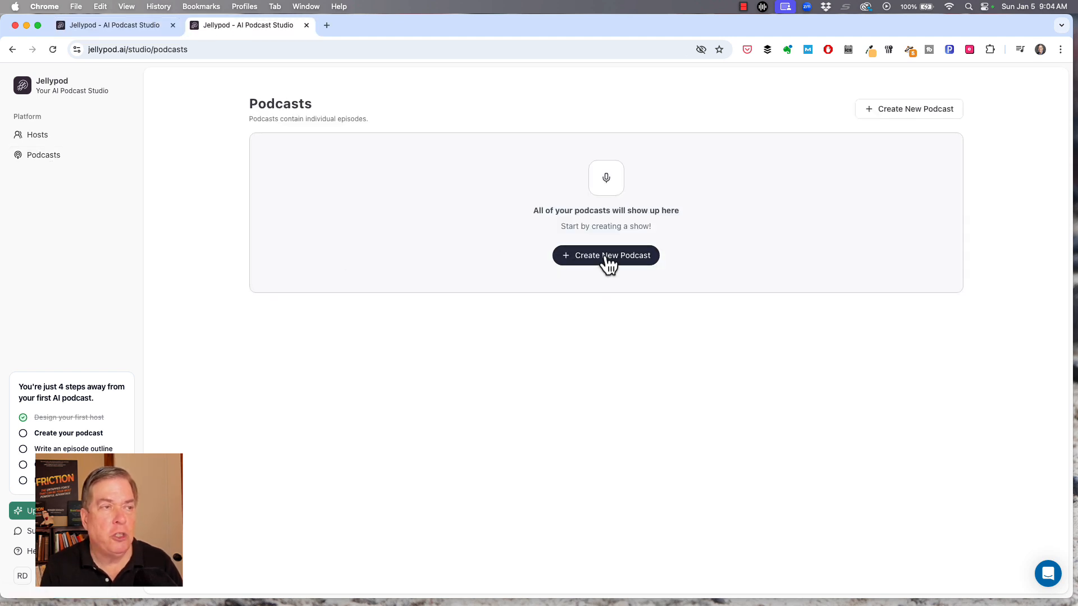
left_click(605, 255)
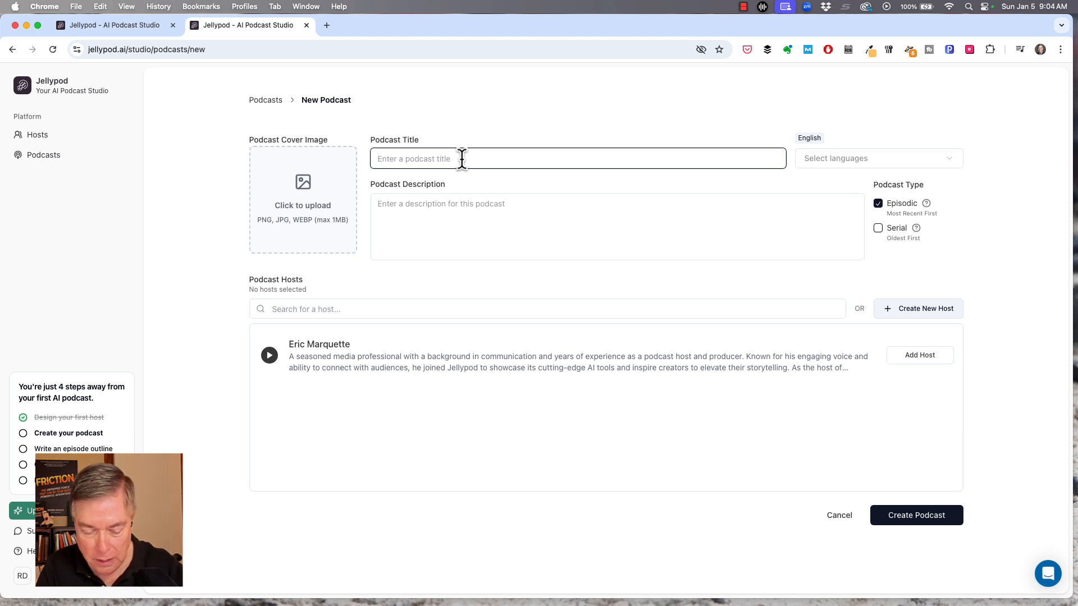
Title the podcast 'Persuasive Roger' with the description 'Persuasion and more'.
type("Persuasive Roger")
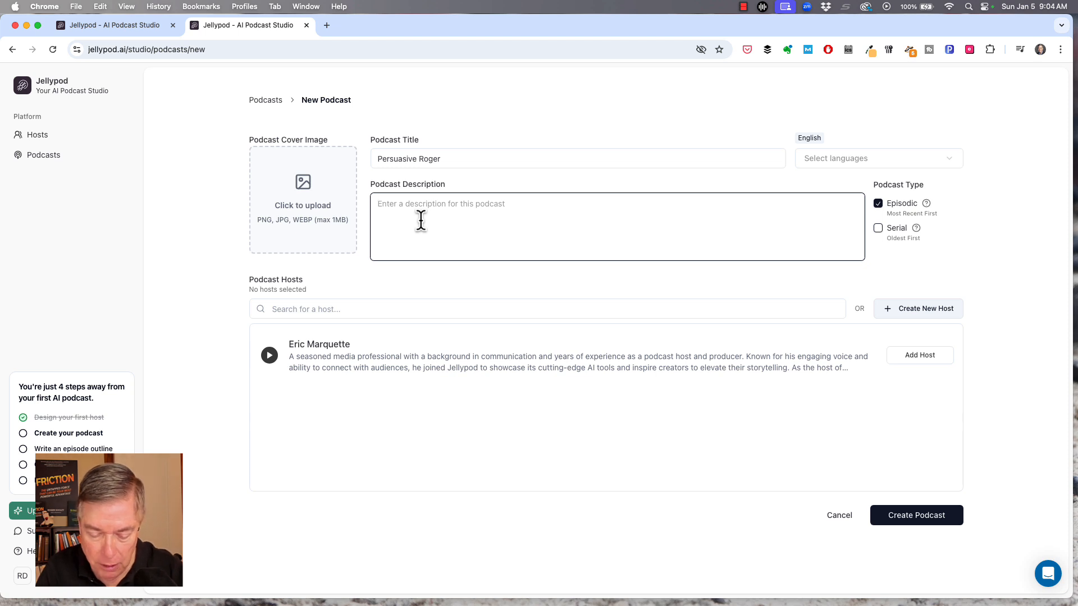
type("Persuasion and more")
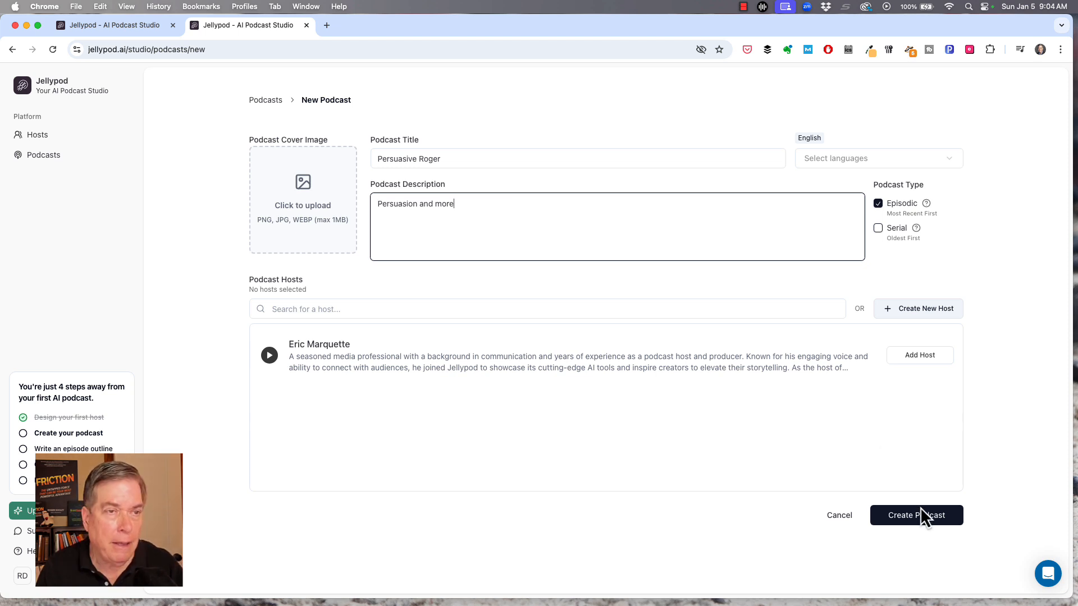
mouse_move(932, 378)
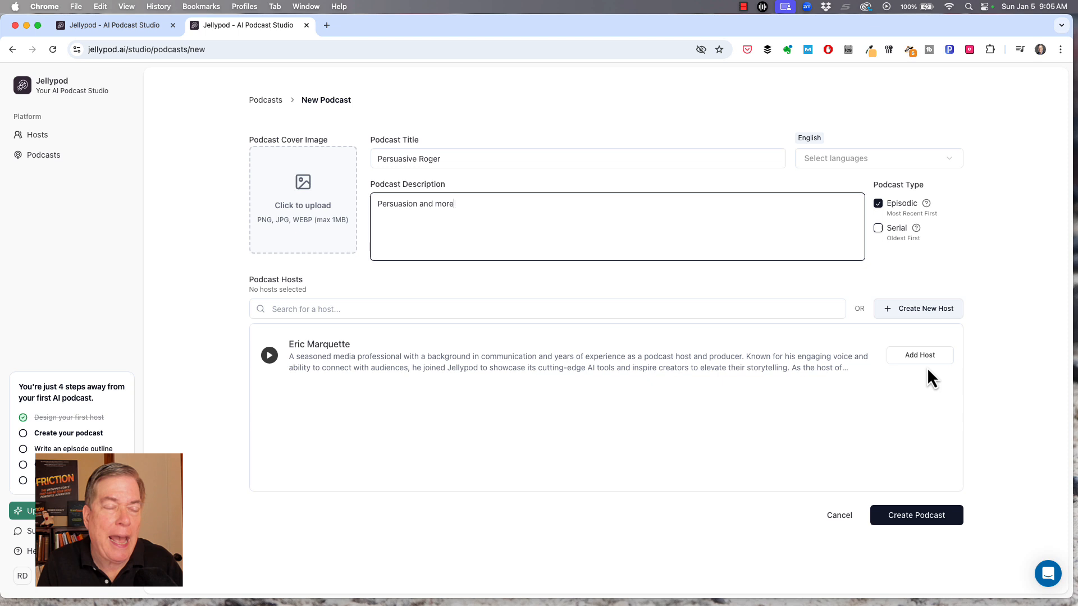
mouse_move(515, 358)
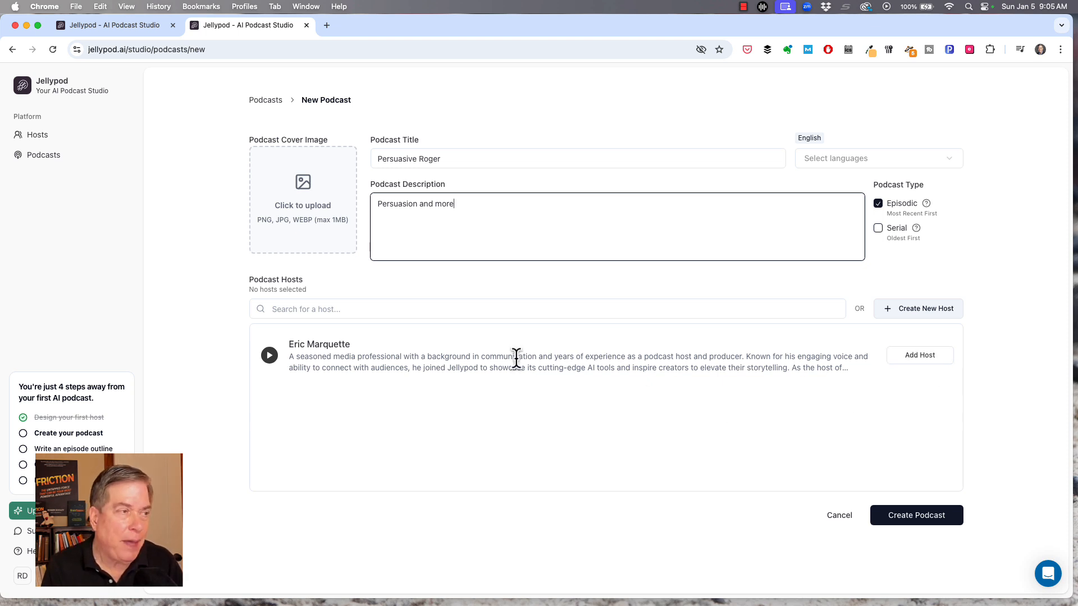
mouse_move(516, 373)
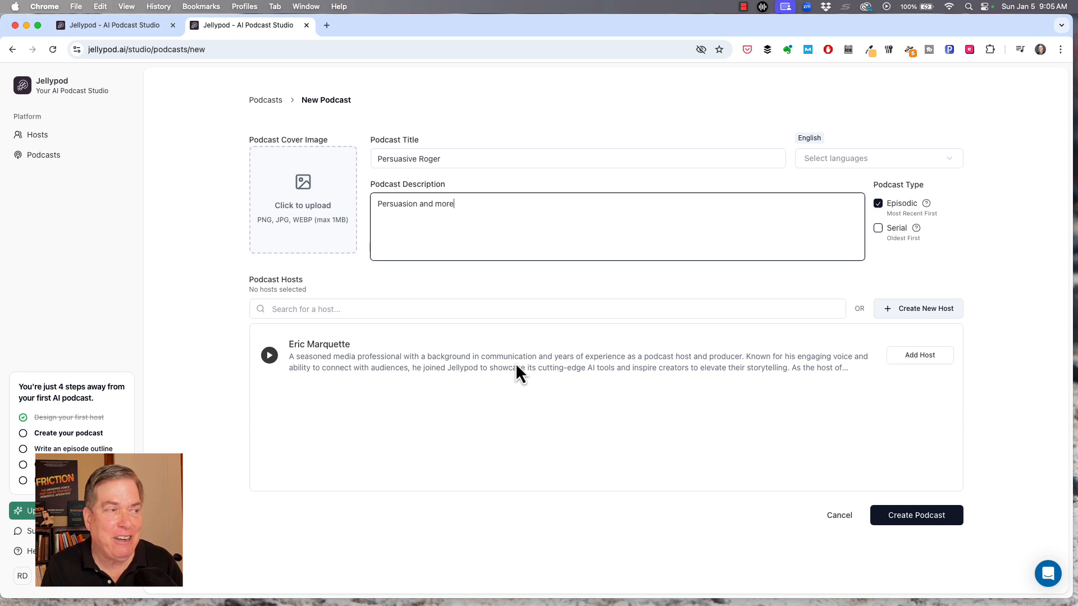
mouse_move(520, 366)
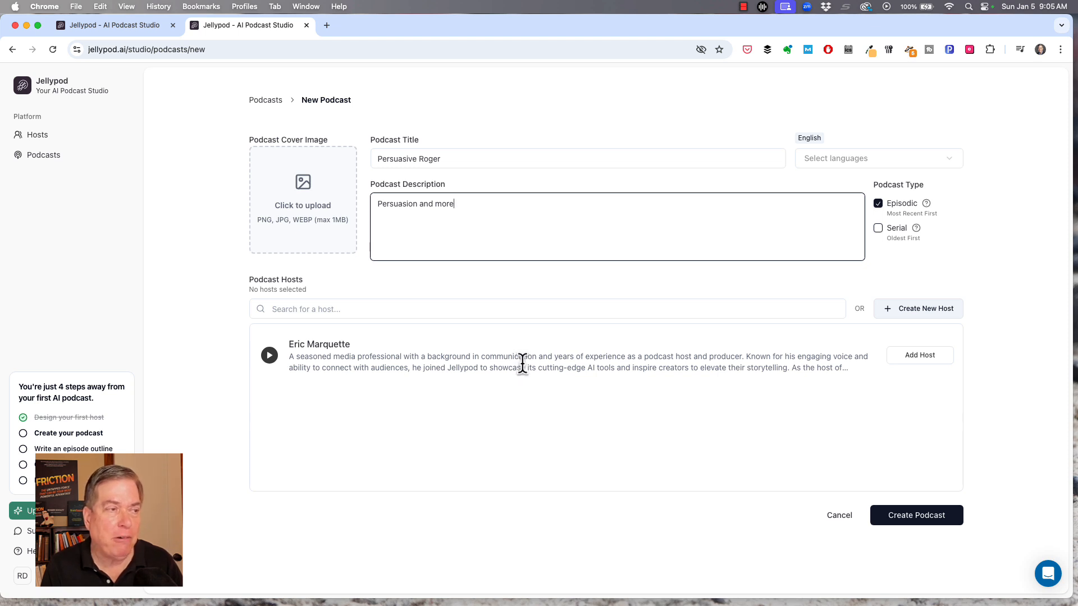
mouse_move(794, 385)
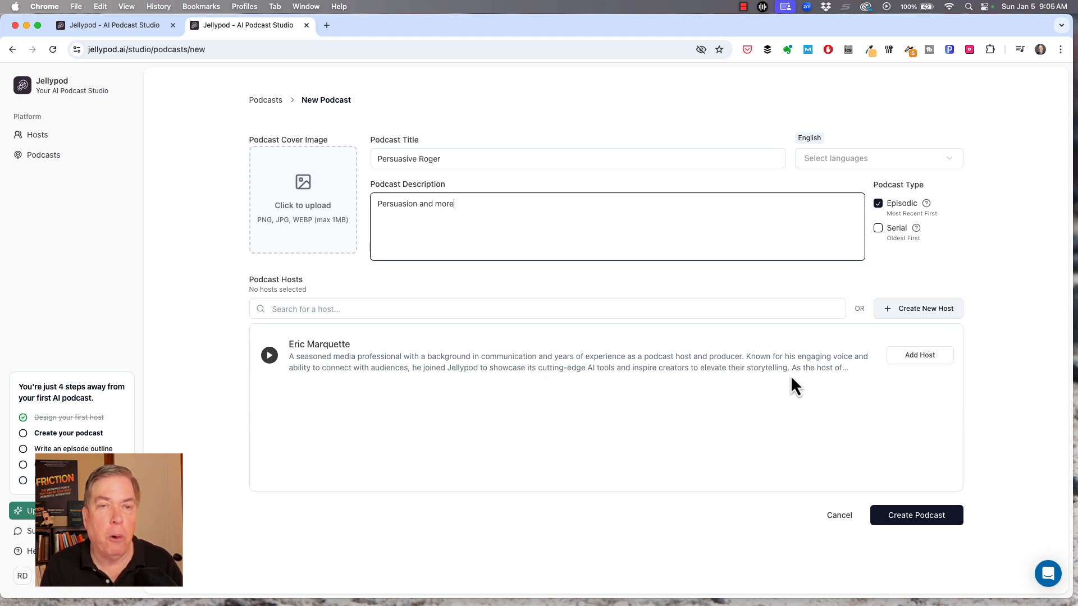
mouse_move(803, 363)
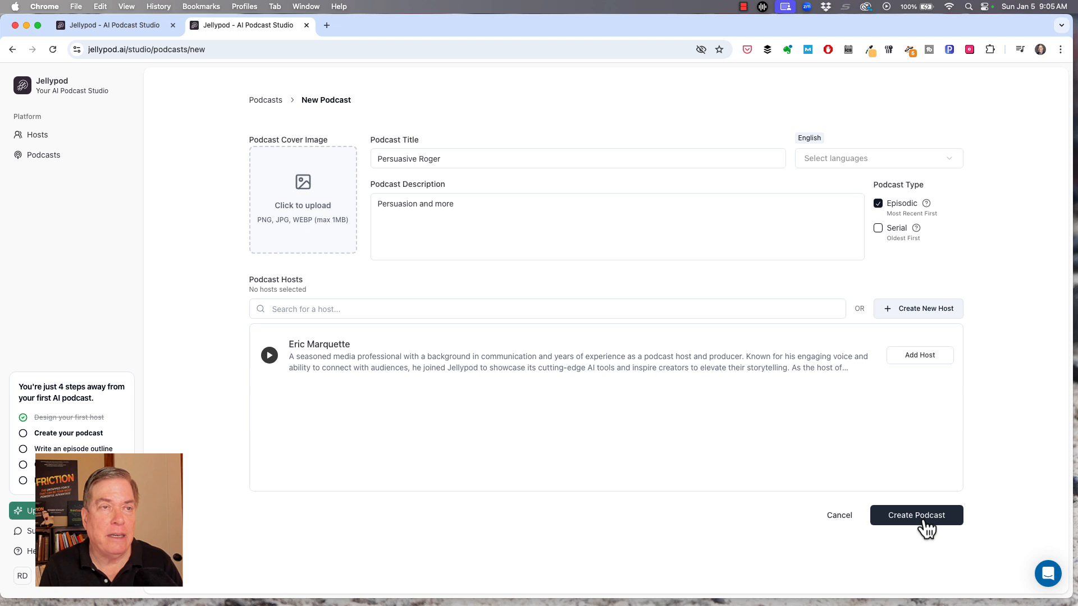
left_click(916, 515)
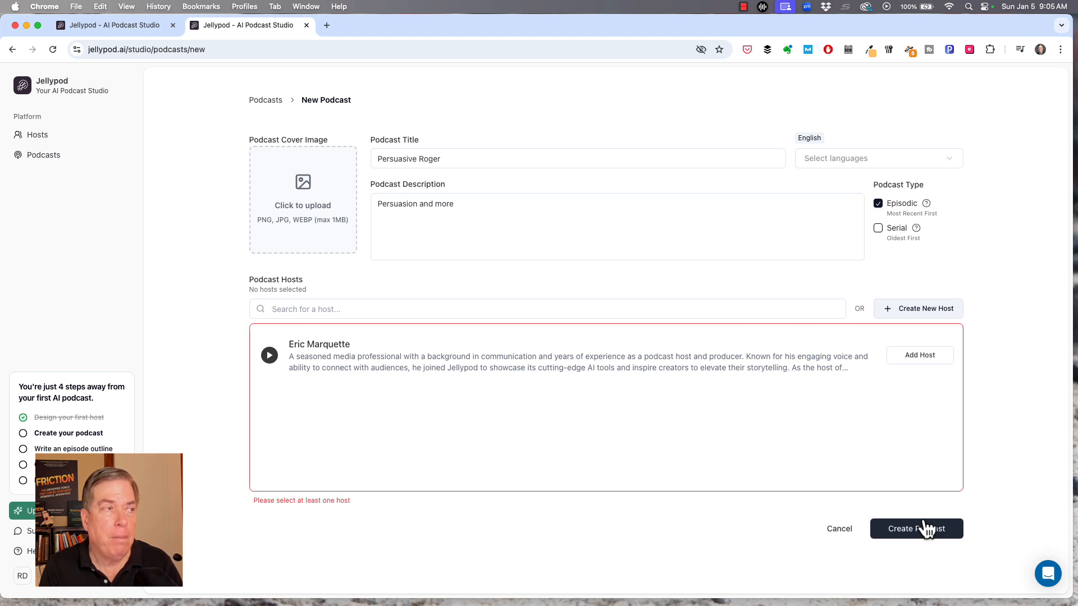
mouse_move(920, 483)
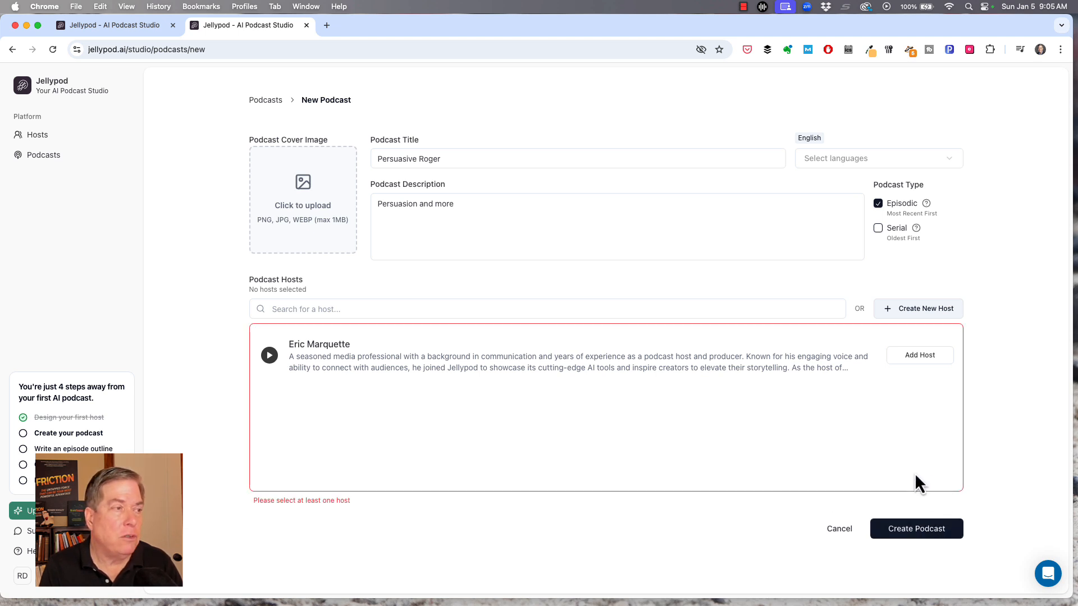
left_click(919, 355)
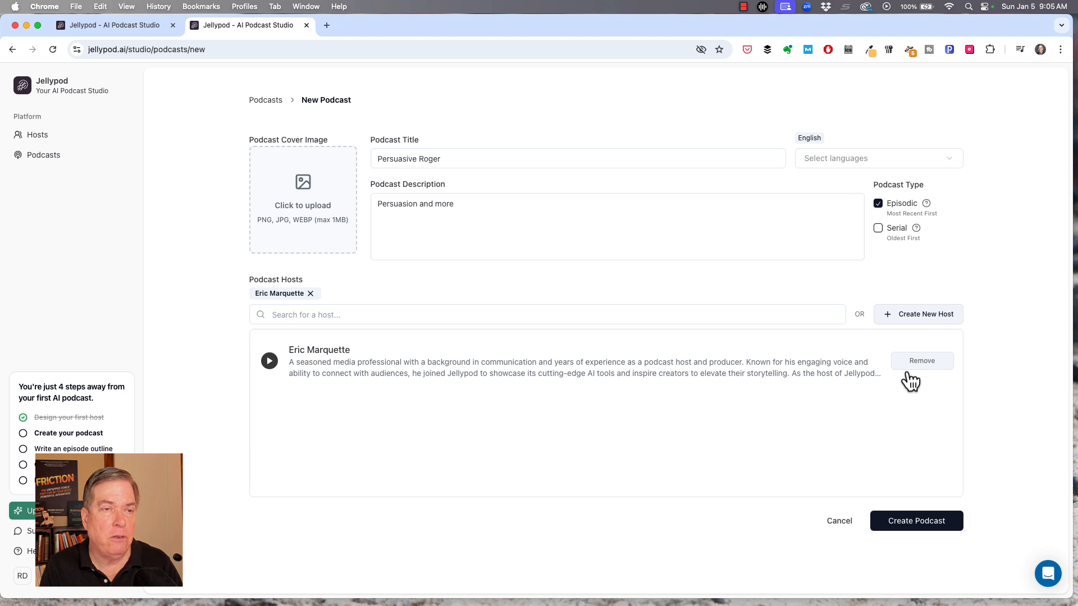
left_click(915, 520)
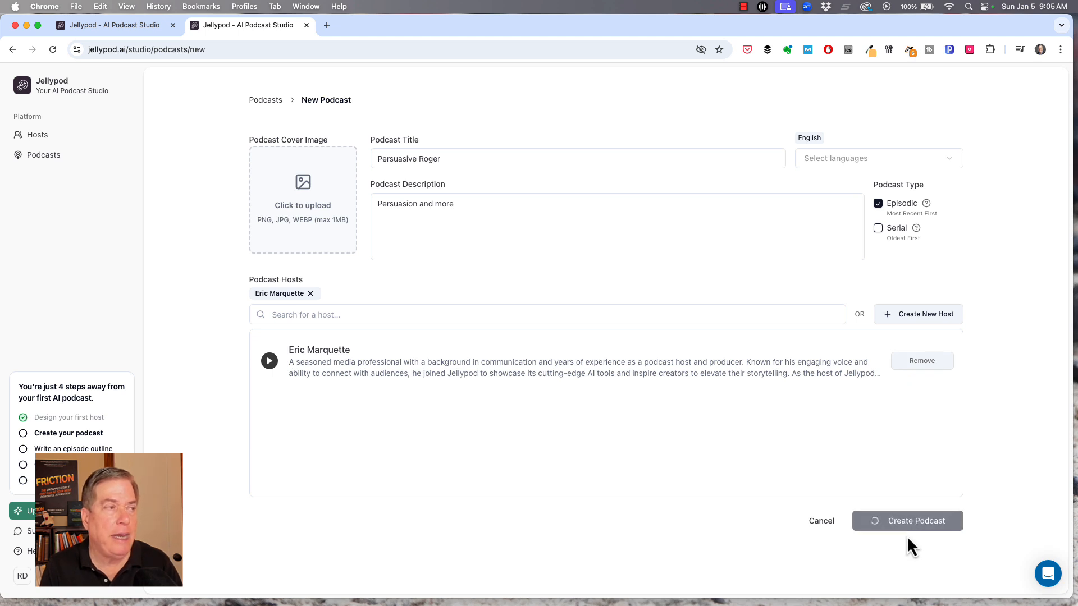
mouse_move(546, 439)
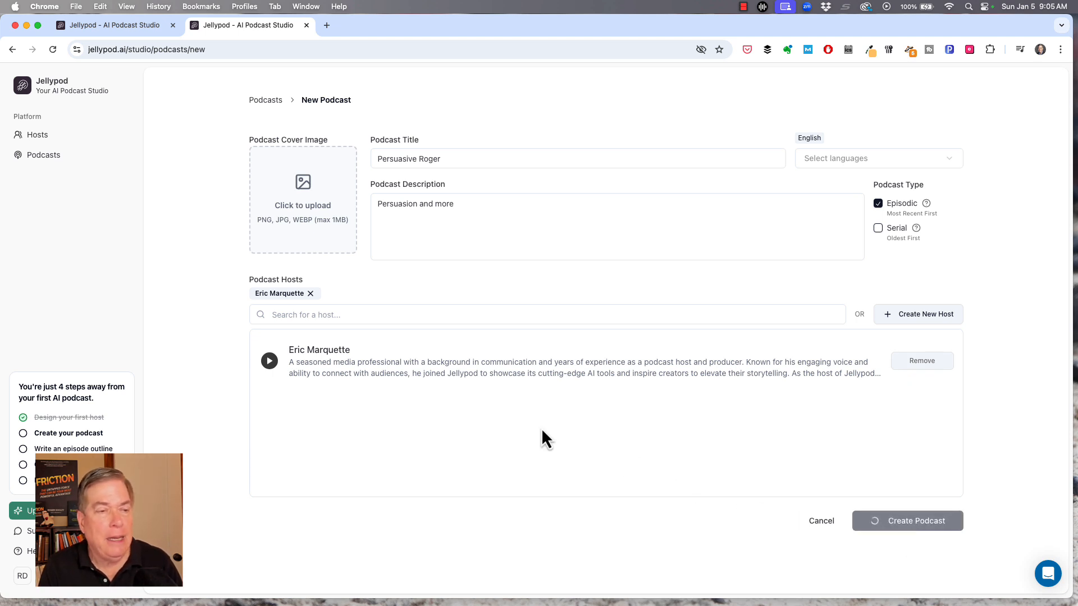
left_click(907, 520)
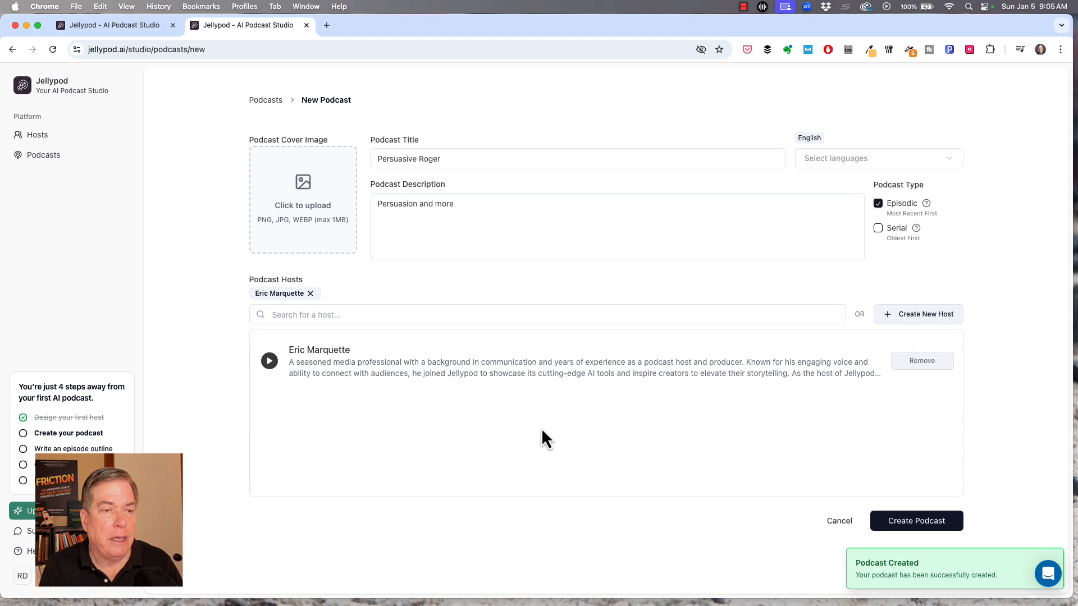
left_click(916, 520)
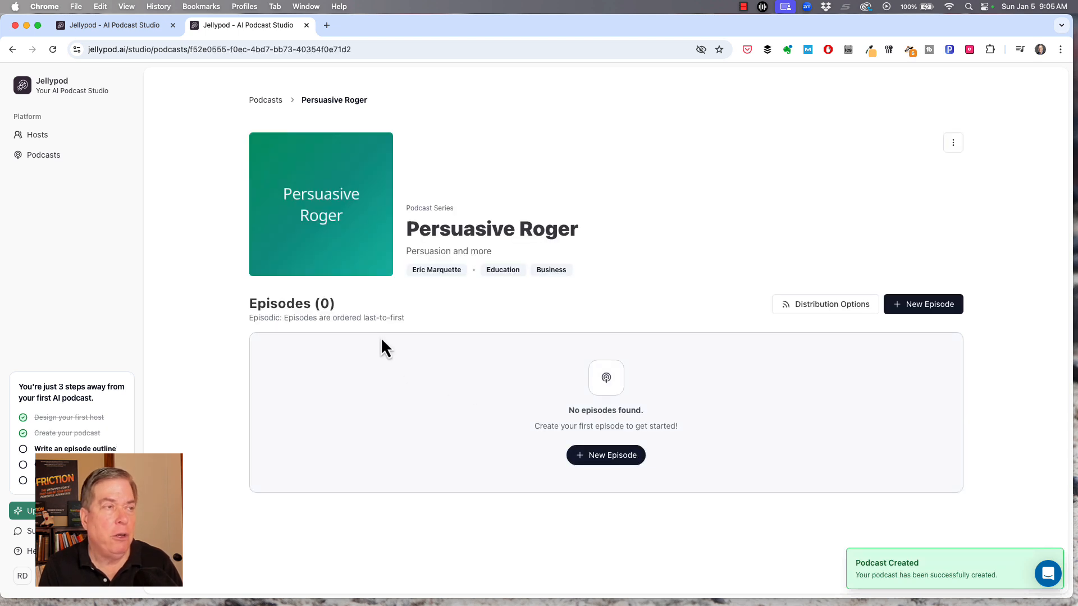
mouse_move(437, 369)
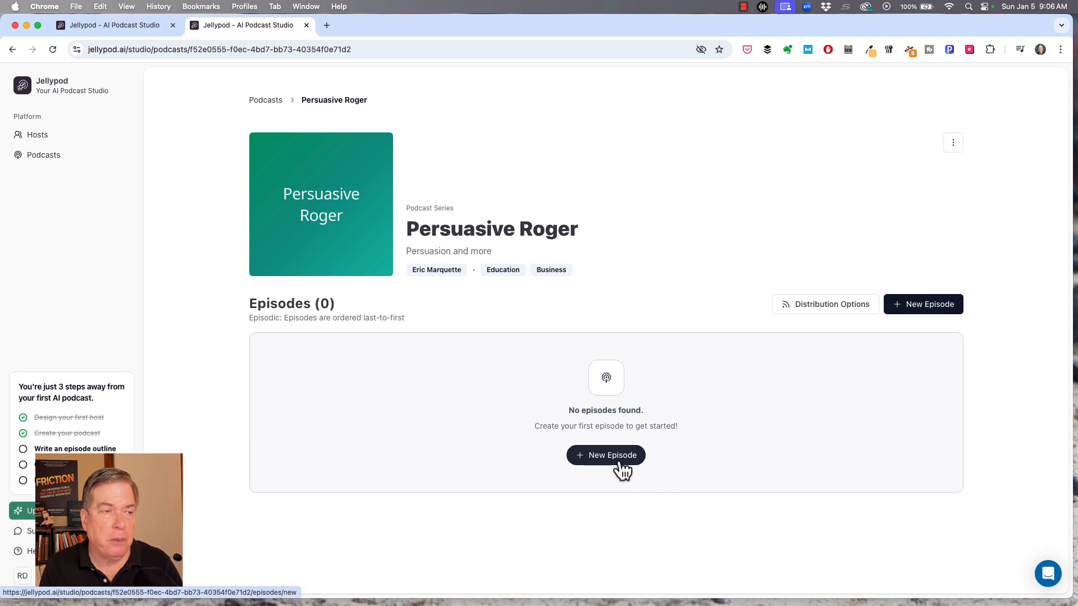
Start a new episode for Persuasive Roger, reaching the 'Ready to create your podcast?' page.
left_click(605, 455)
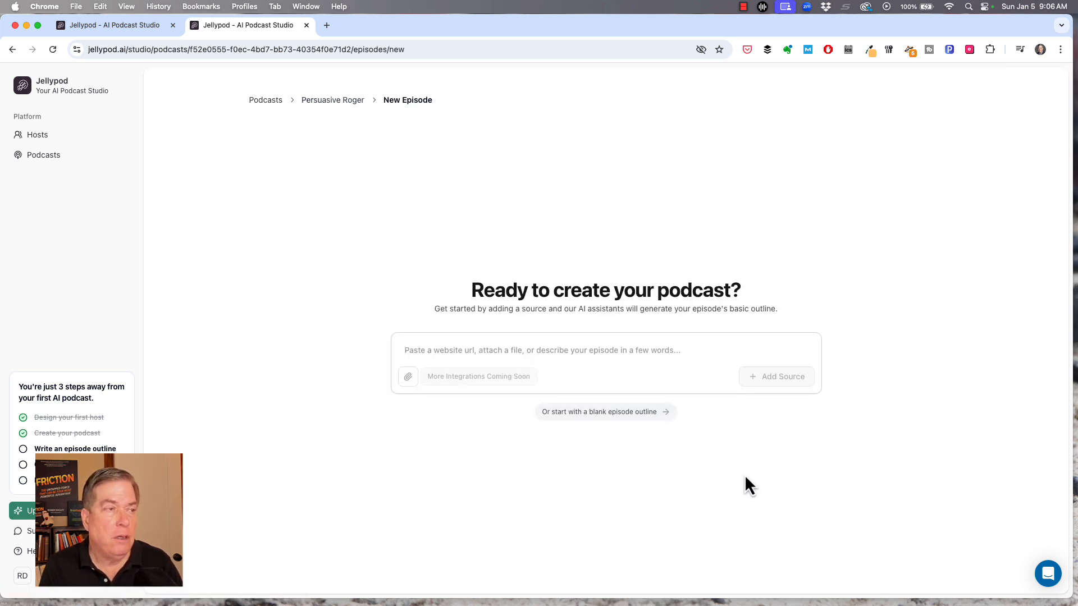
mouse_move(619, 372)
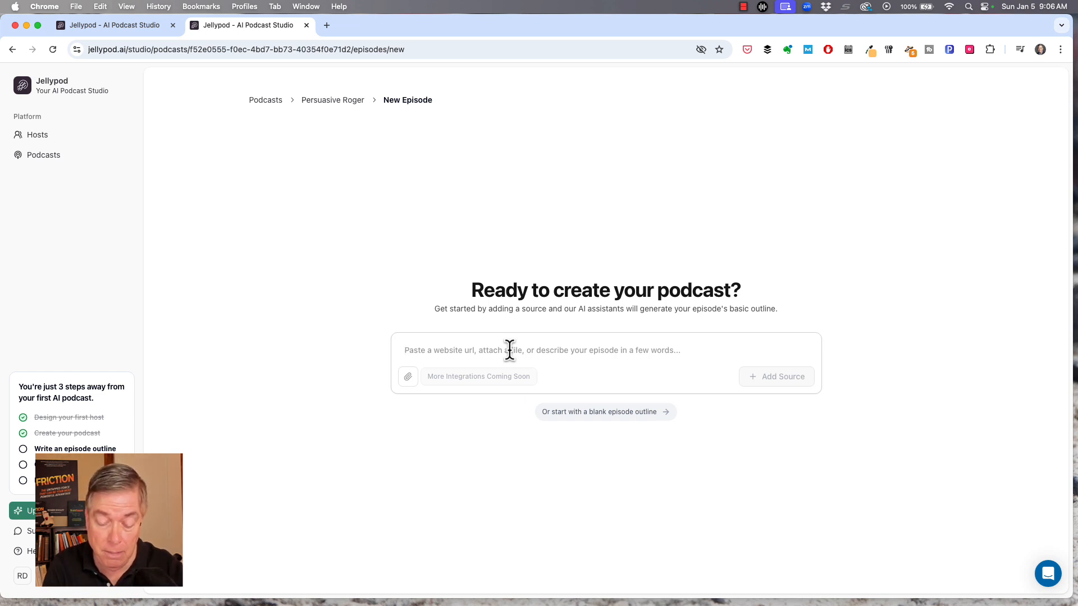
Add the neurosciencemarketing.com Cialdini 7th-unity article URL as source and create the episode outline.
type("https://www.neurosciencemarketing.com/blog/articles/cialdini-7th-unity.htm")
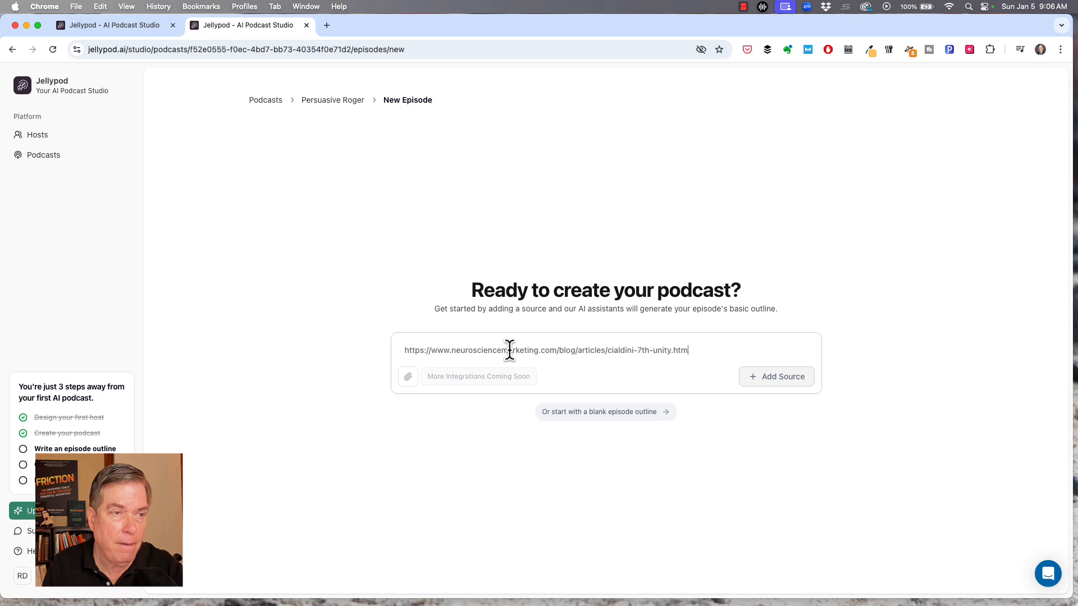
mouse_move(750, 383)
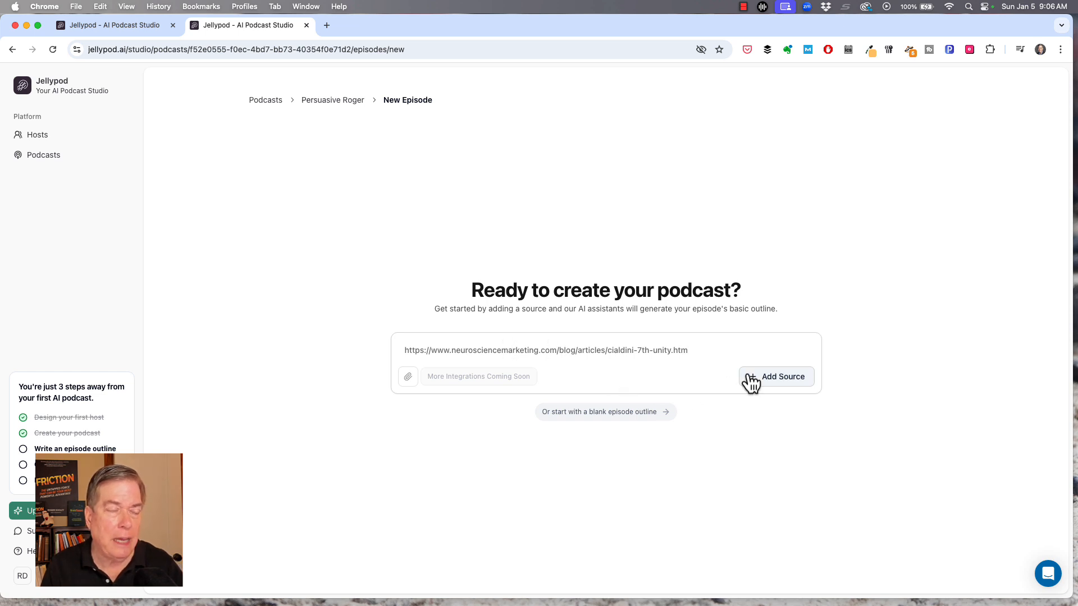
left_click(776, 376)
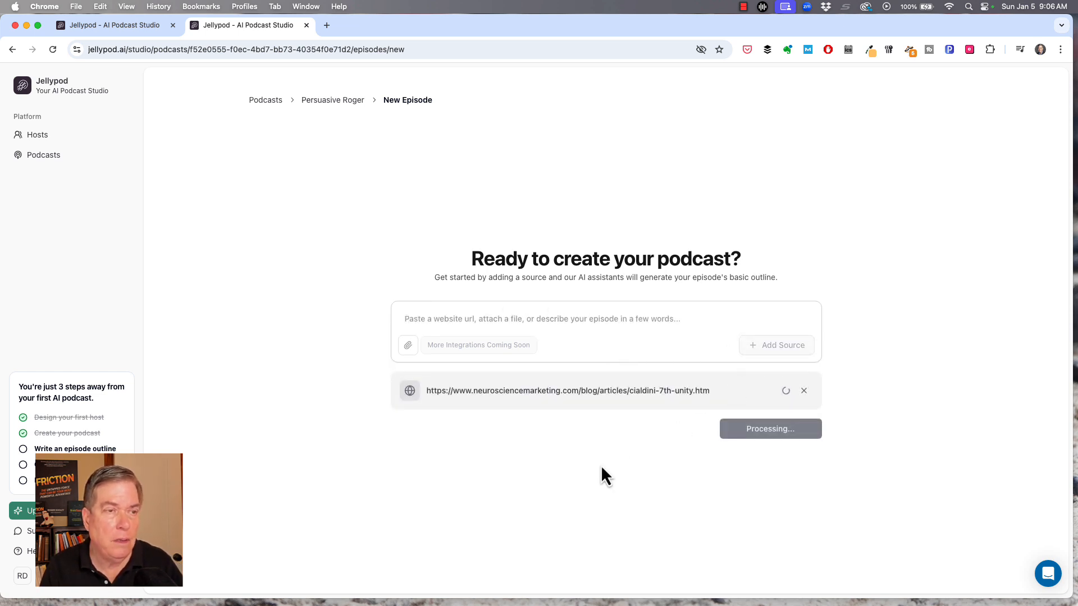
mouse_move(627, 470)
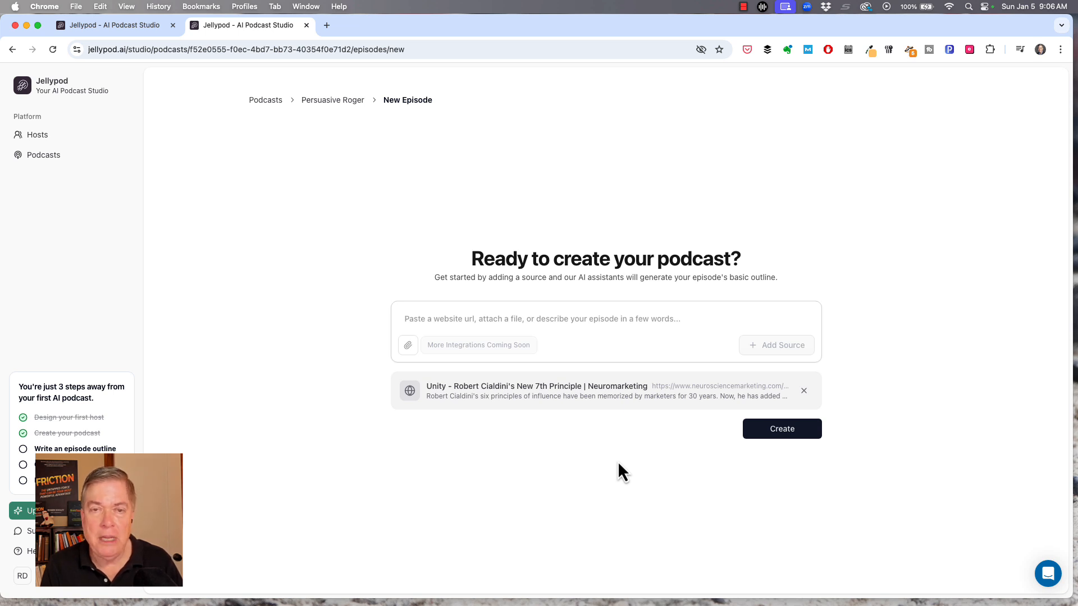
mouse_move(617, 448)
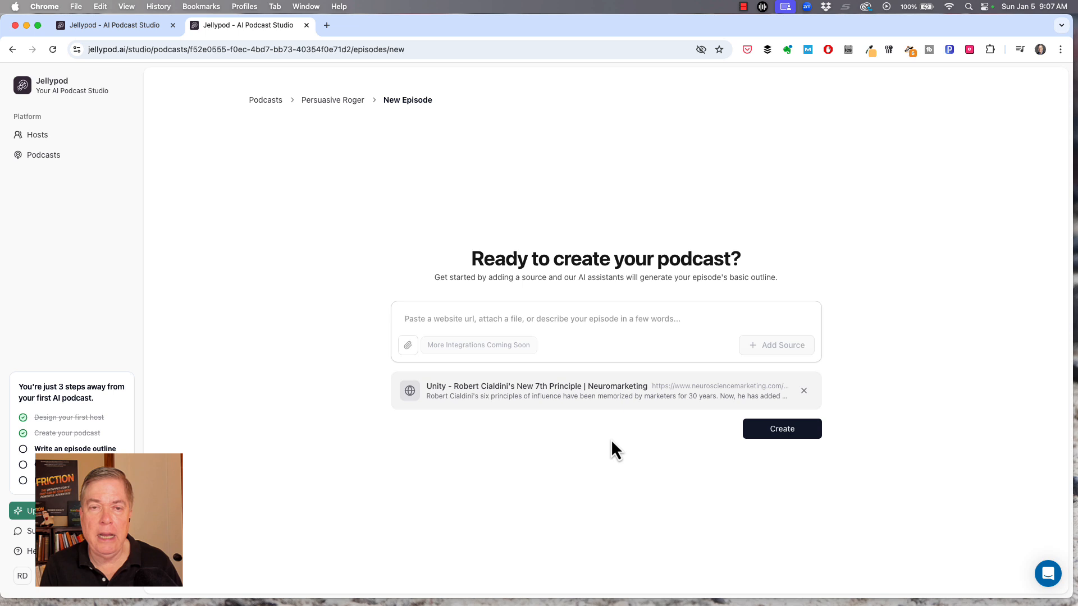
mouse_move(559, 417)
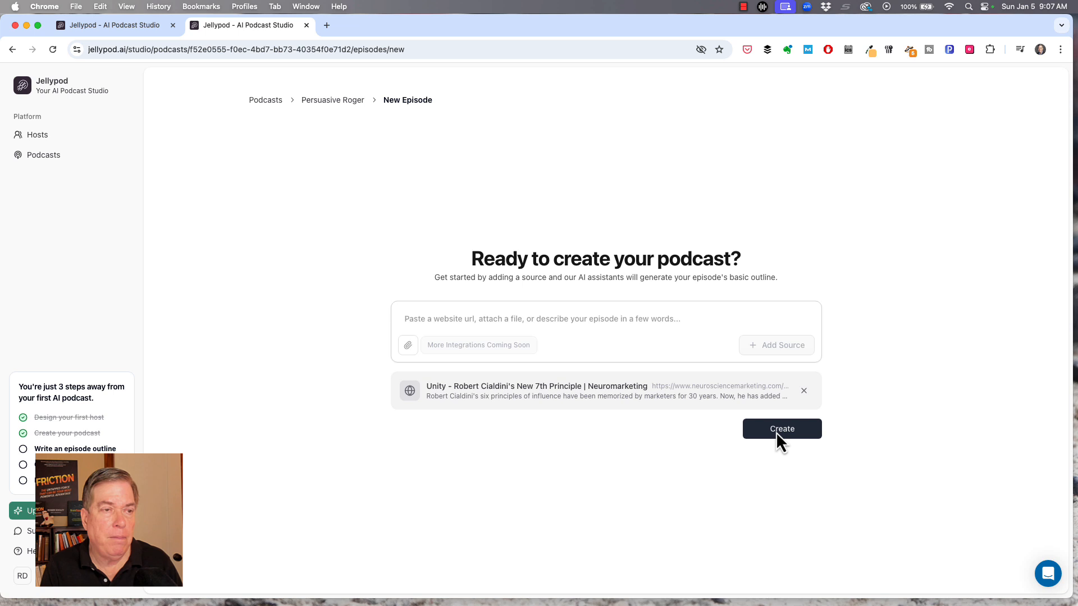
left_click(782, 428)
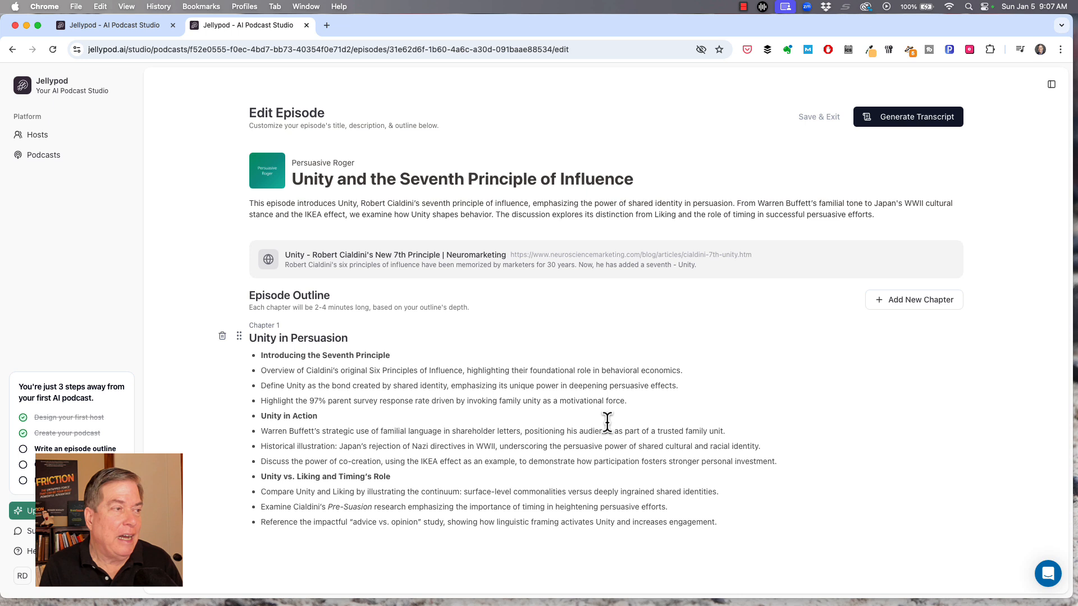
mouse_move(521, 337)
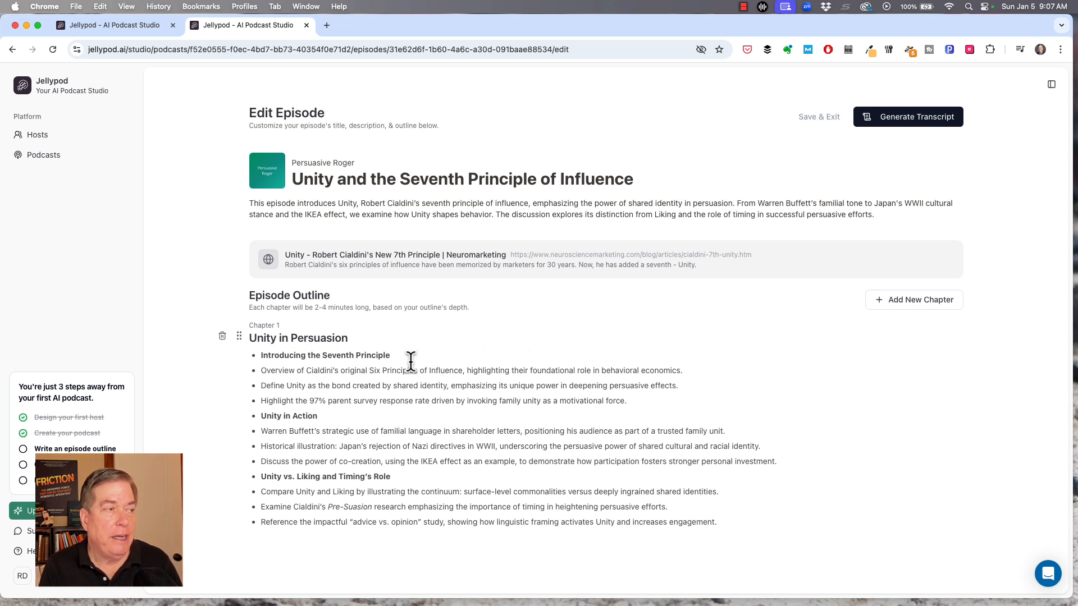
mouse_move(347, 343)
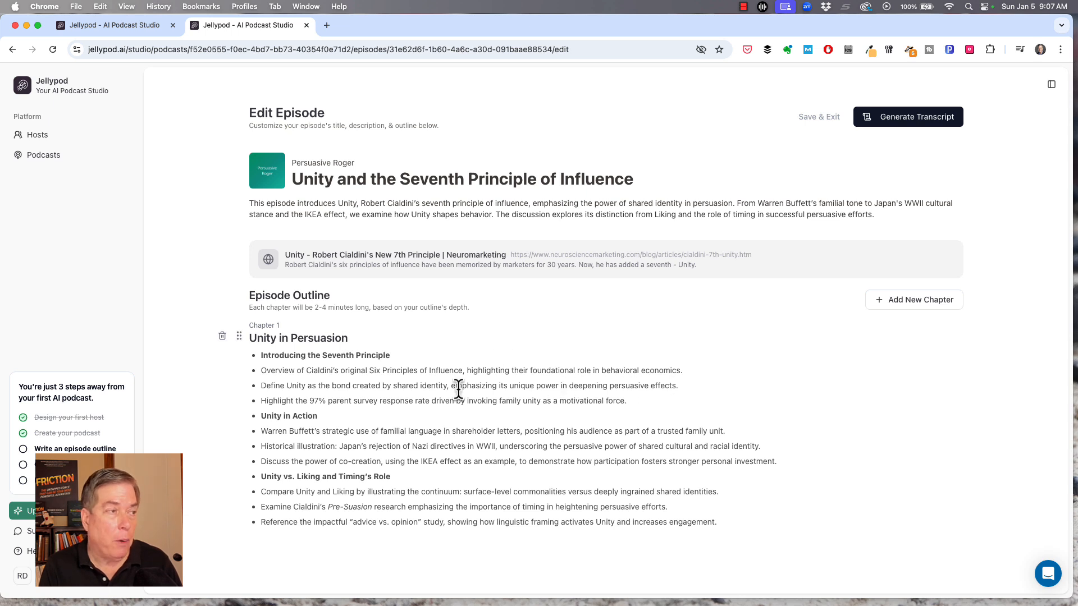
mouse_move(317, 336)
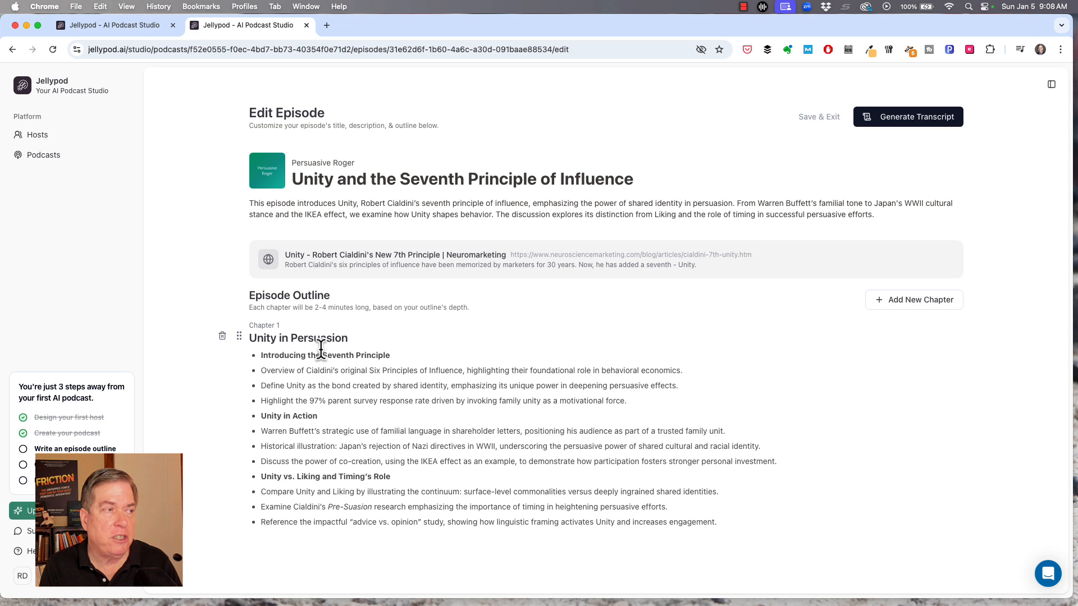
mouse_move(311, 336)
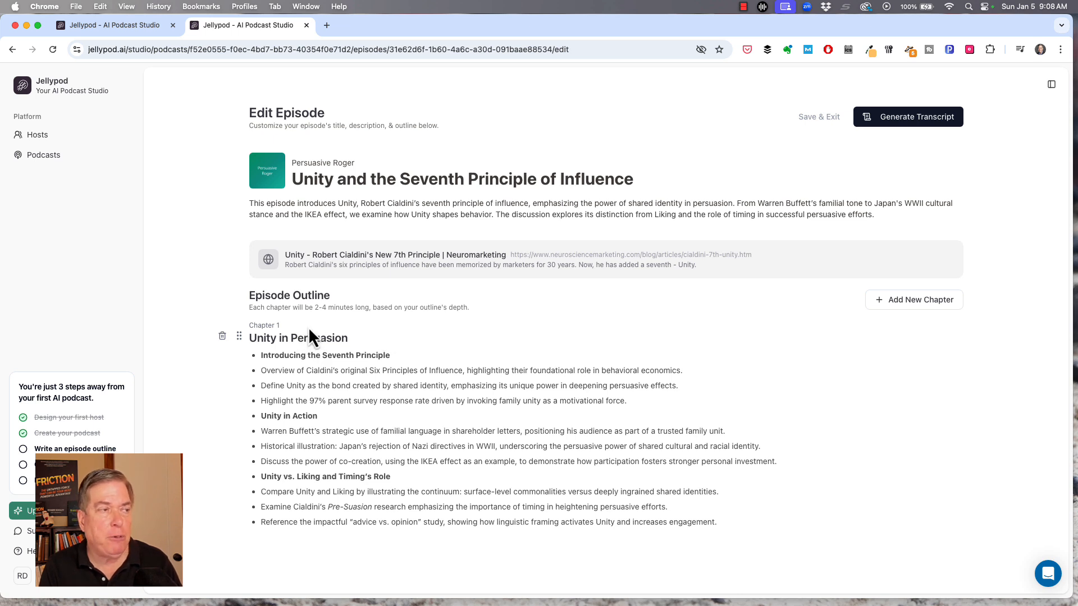
mouse_move(527, 398)
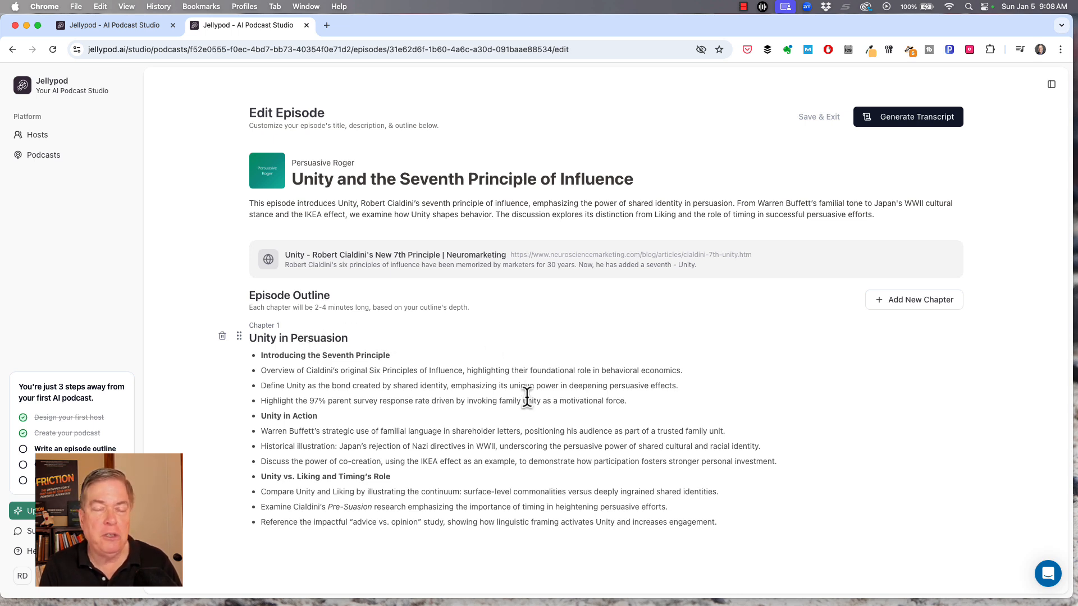
mouse_move(479, 402)
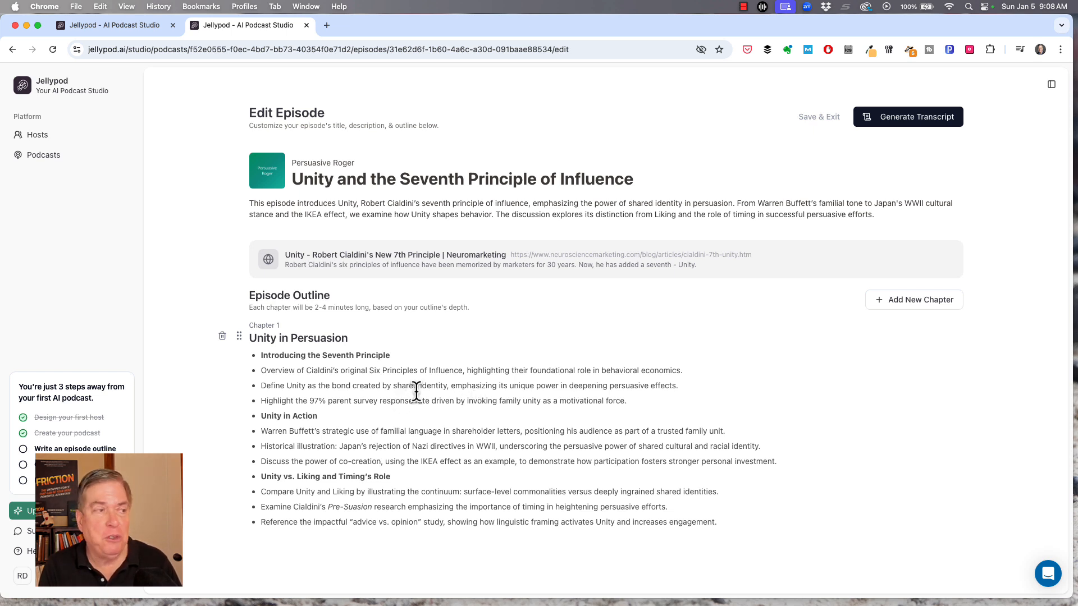
mouse_move(345, 357)
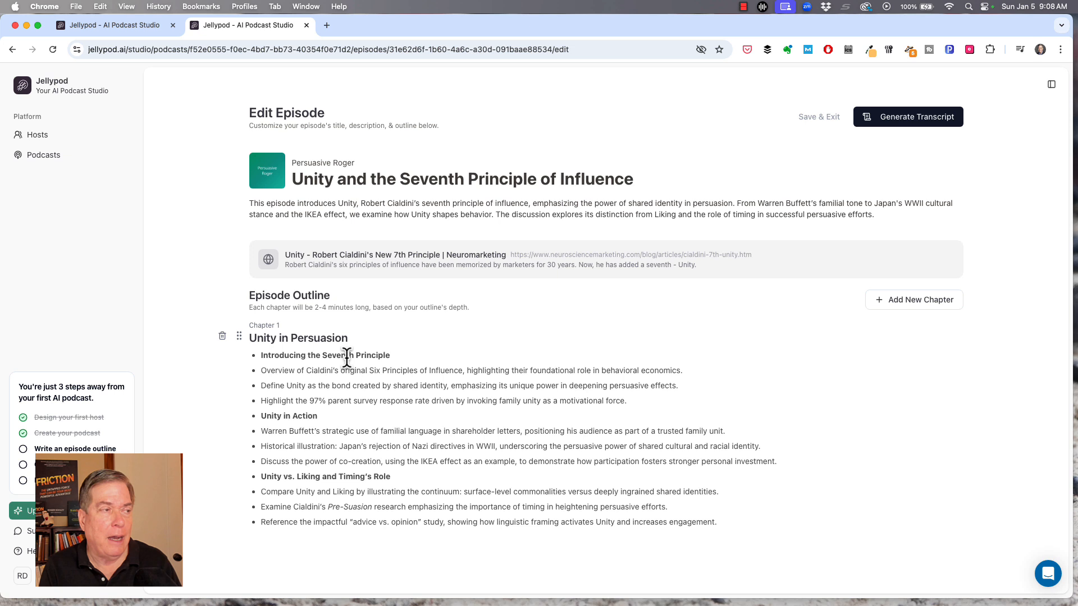
mouse_move(873, 288)
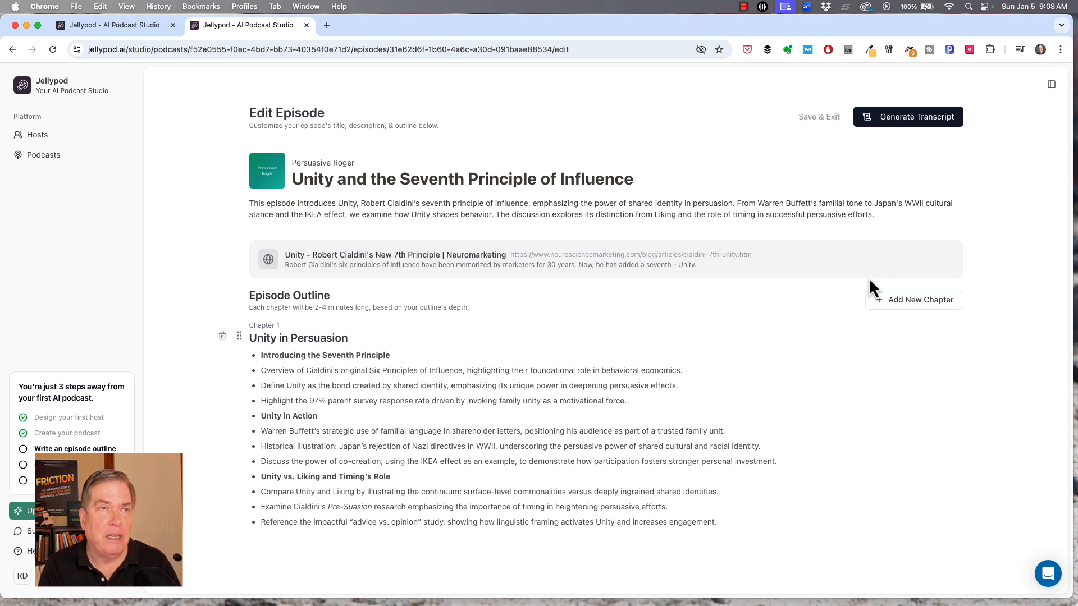
mouse_move(911, 123)
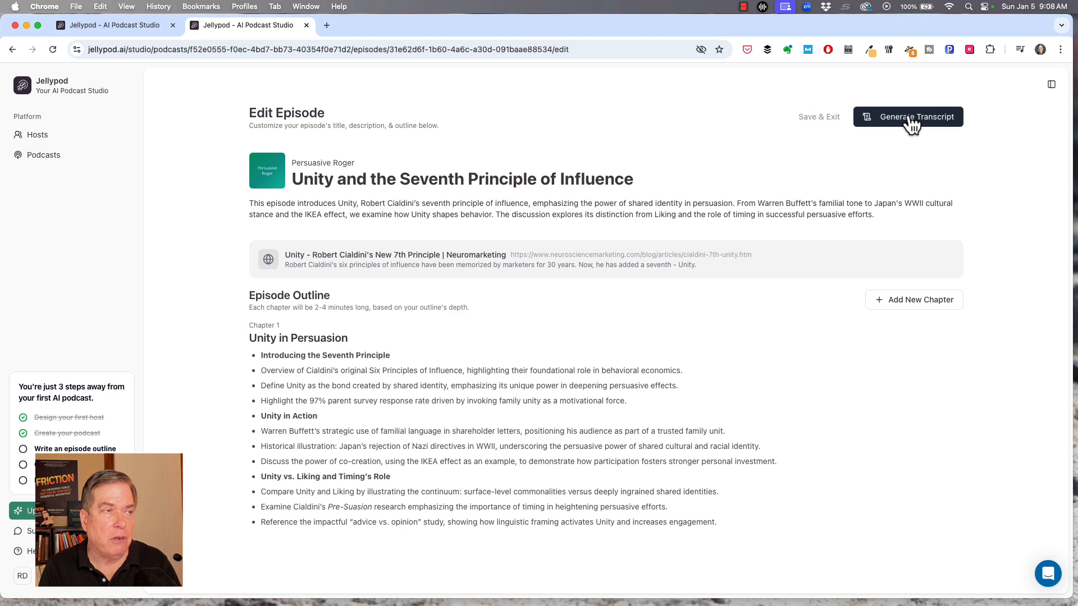
Generate the transcript from the outline and review that every paragraph is voiced by Eric Marquette.
left_click(915, 116)
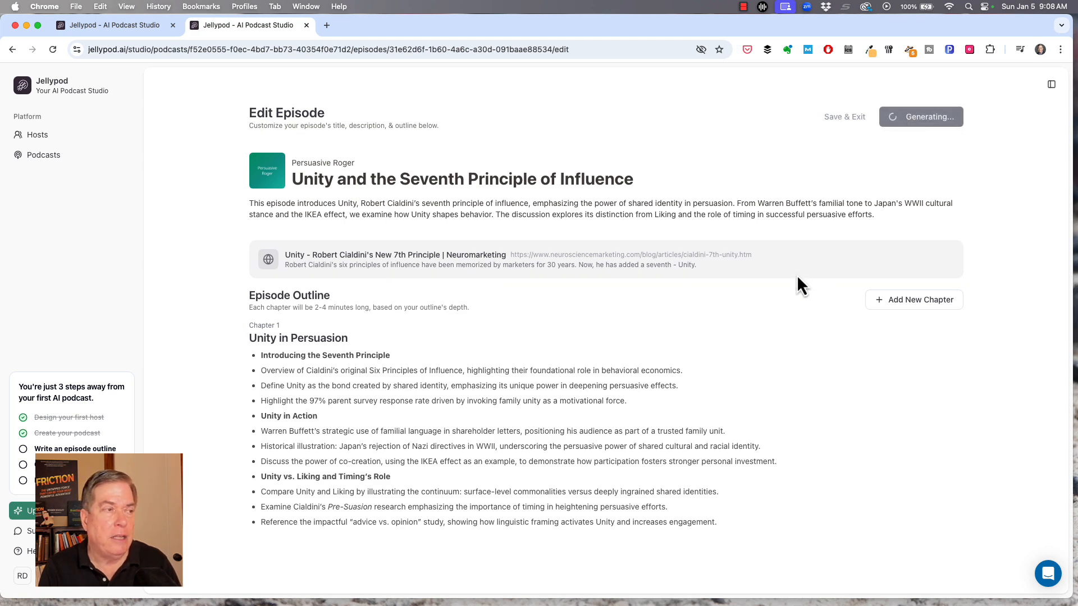
left_click(1051, 84)
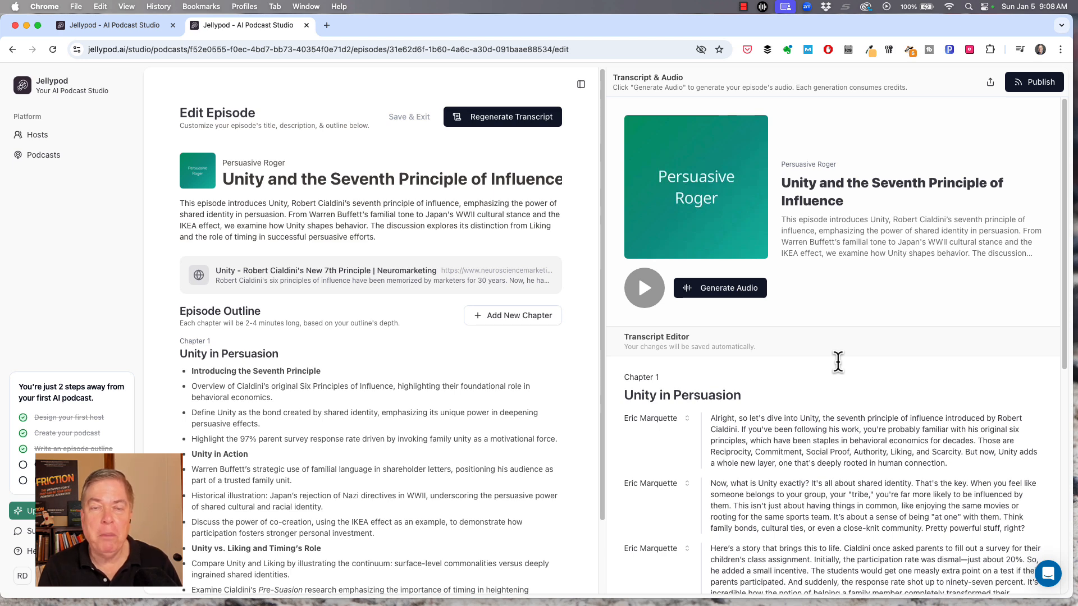
scroll("up", 3)
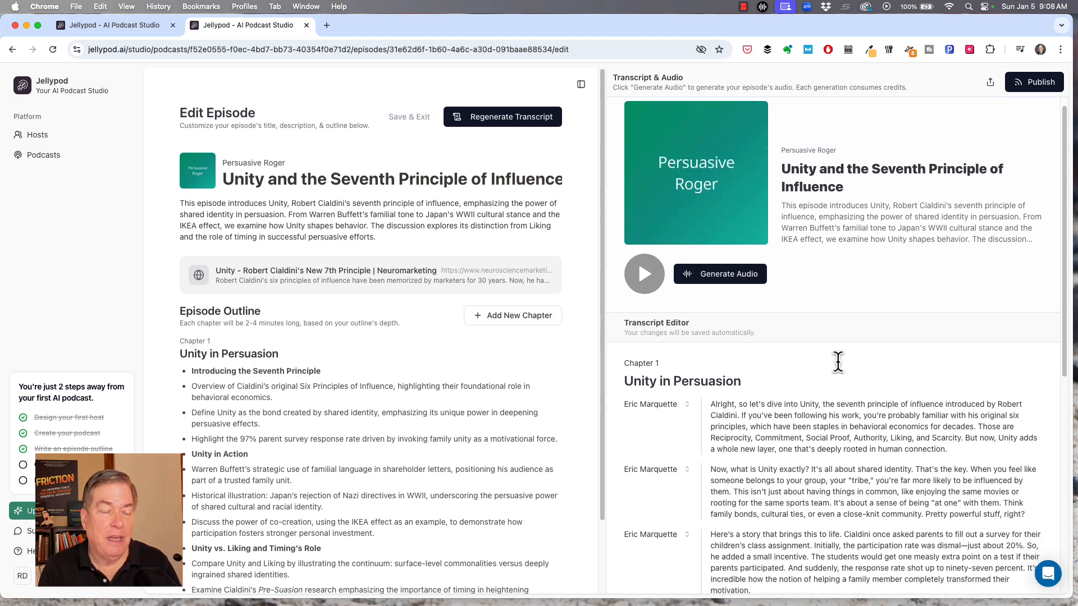
scroll("up", 3)
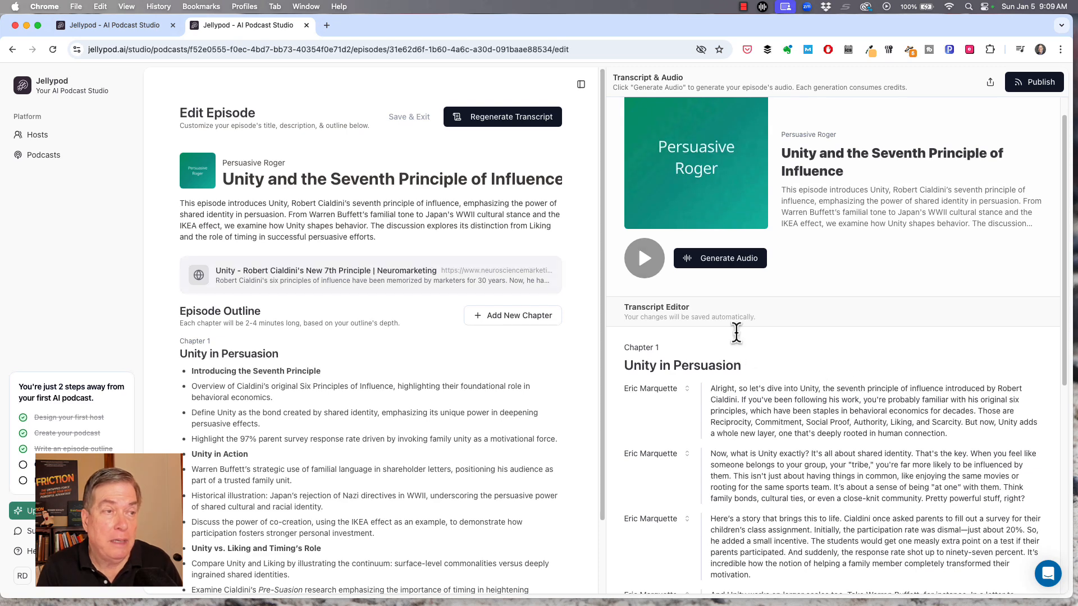
mouse_move(718, 395)
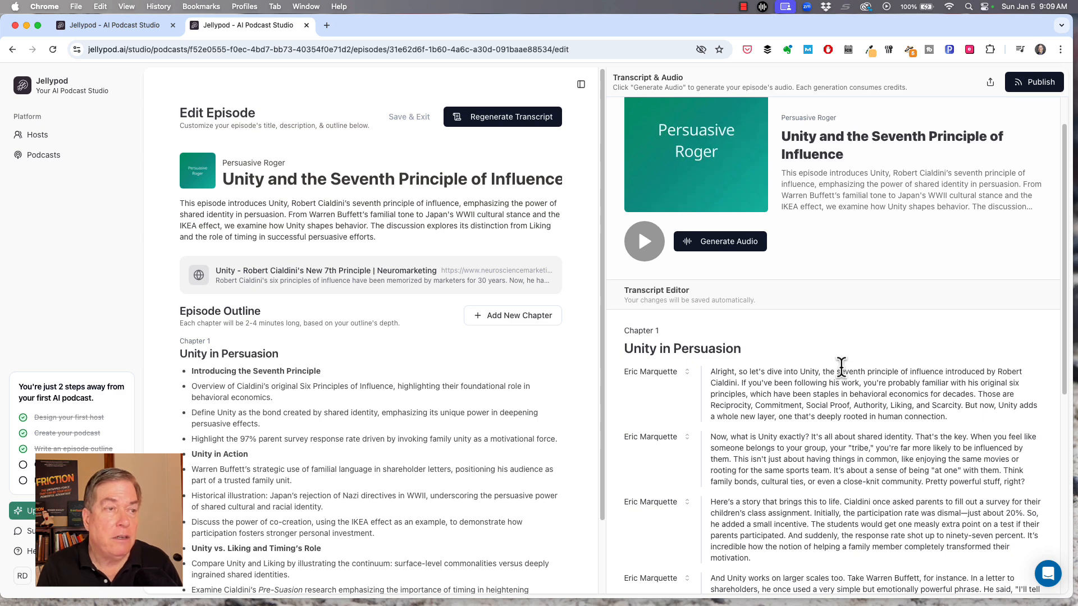
mouse_move(657, 294)
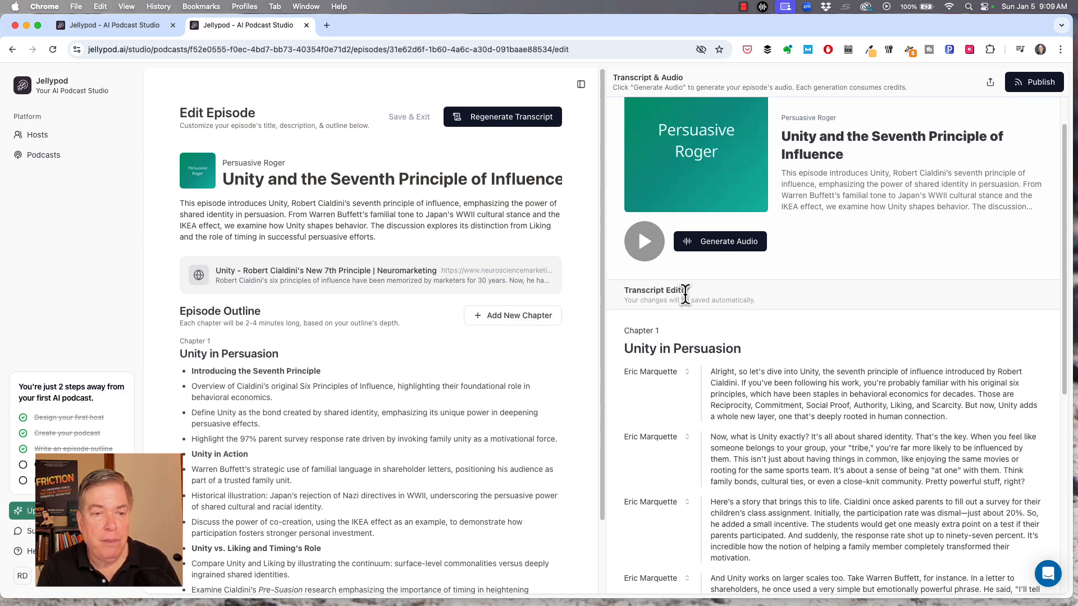
scroll("up", 3)
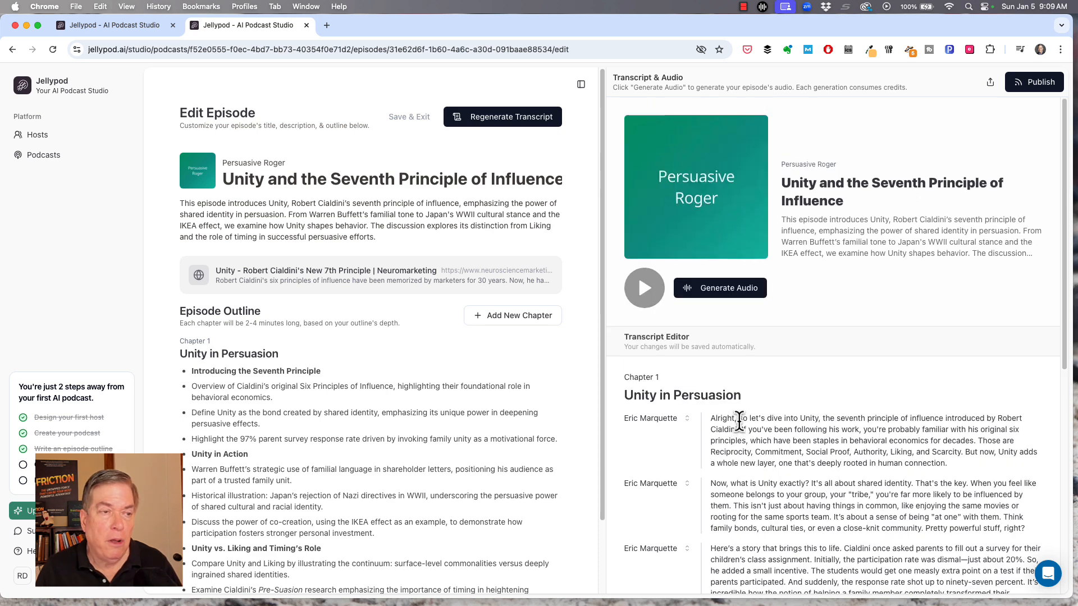
mouse_move(747, 418)
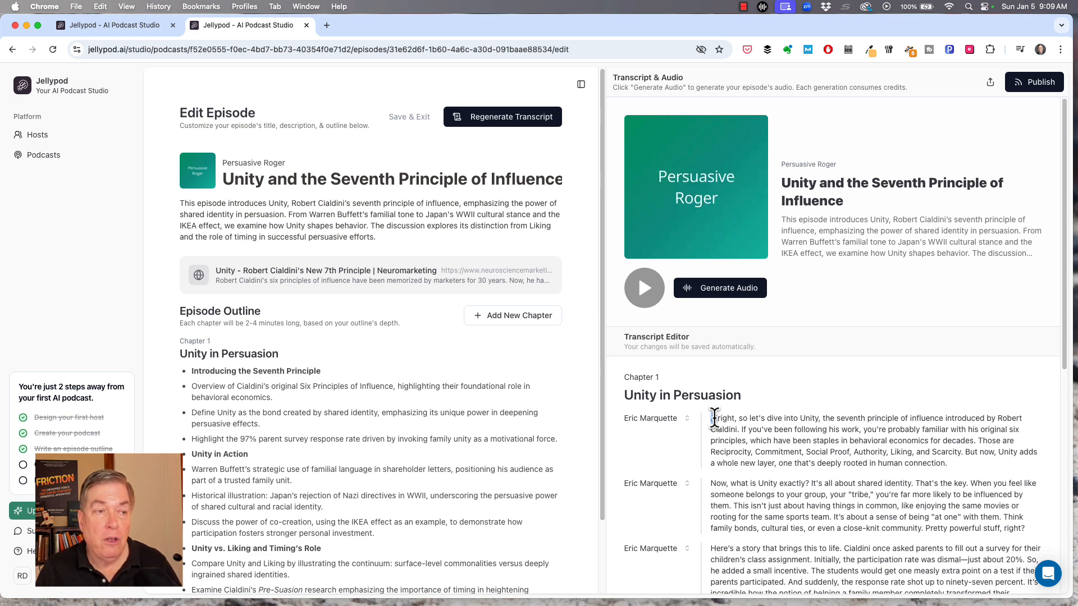
Replace the opening 'Alright' with 'Welcome back to Persuasive Roger' and review the script to its sign-off.
double_click(722, 418)
type("Welcome back to Persuasive Roger")
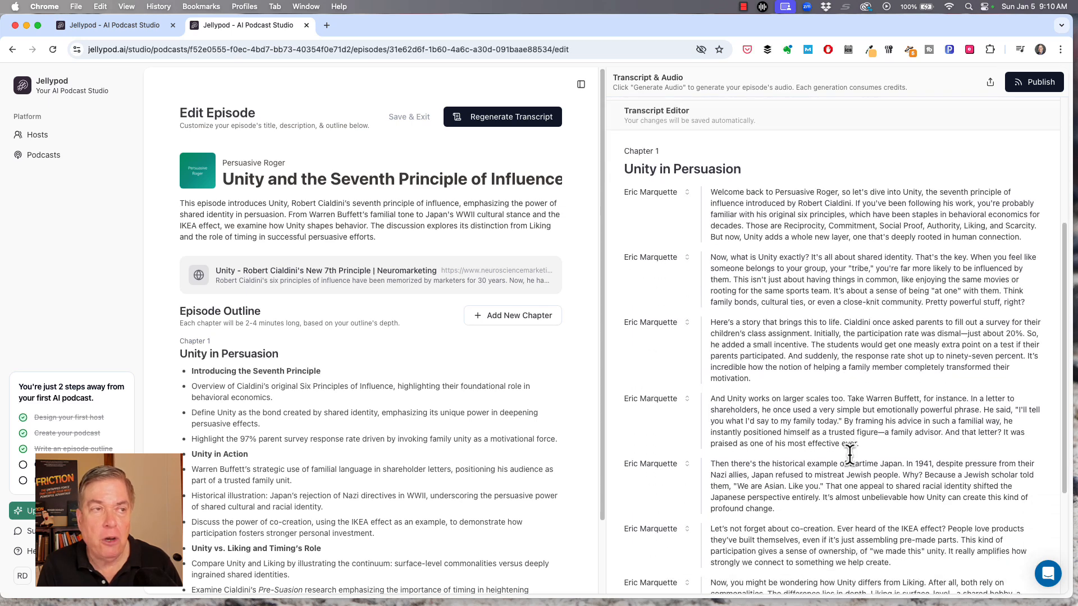
scroll("up", 3)
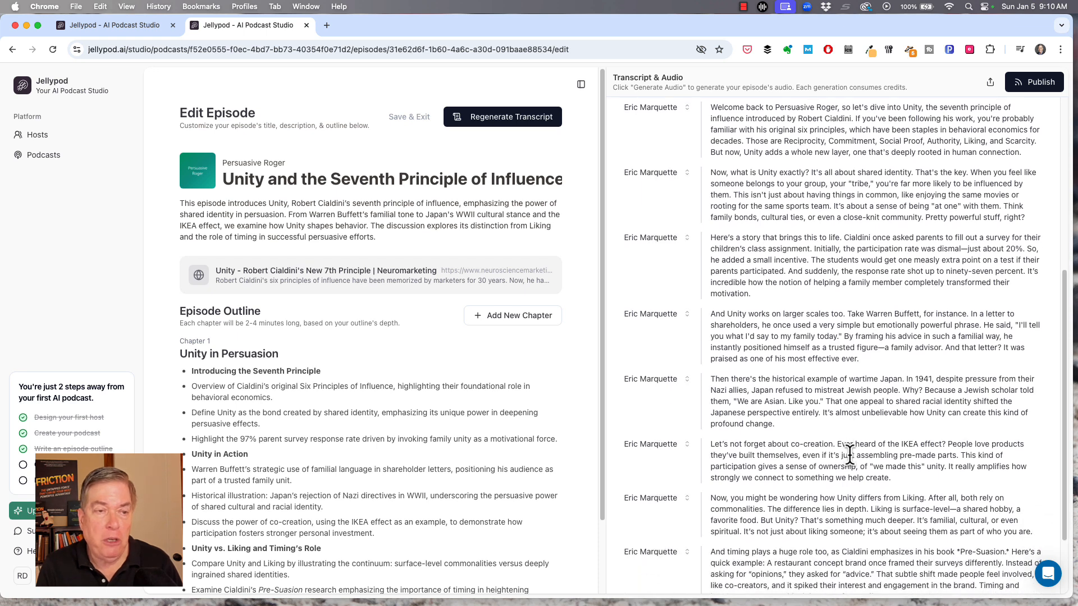
scroll("down", 3)
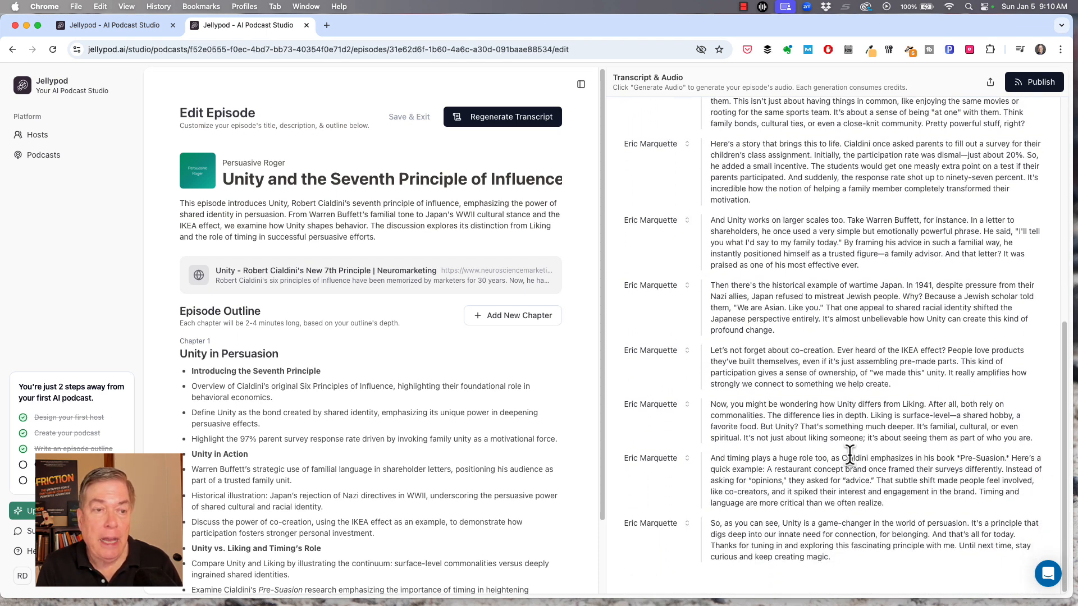
Generate the episode audio from the edited transcript.
scroll("up", 3)
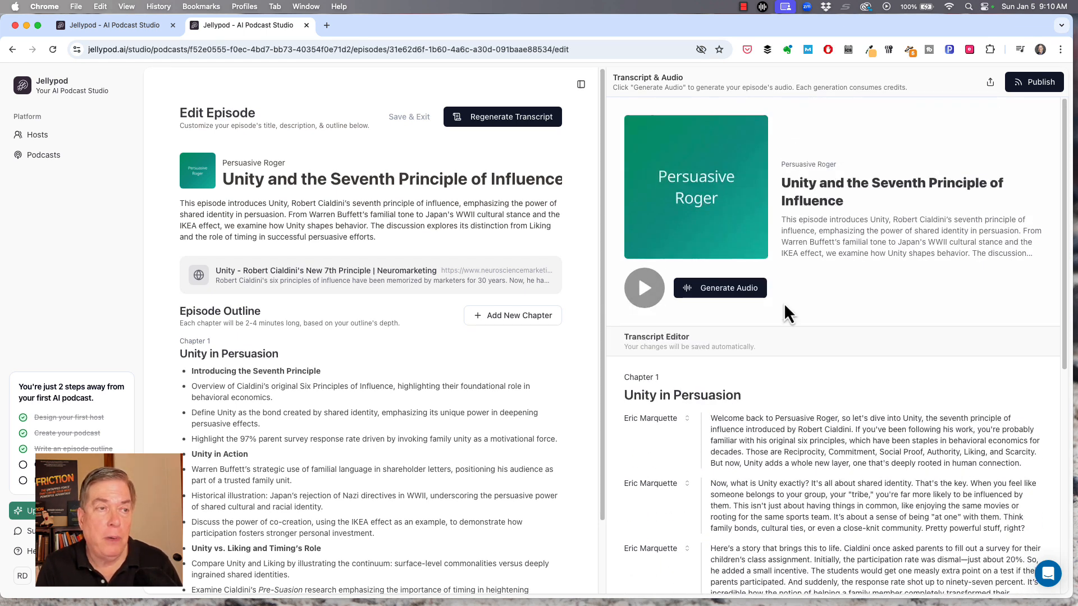
mouse_move(735, 288)
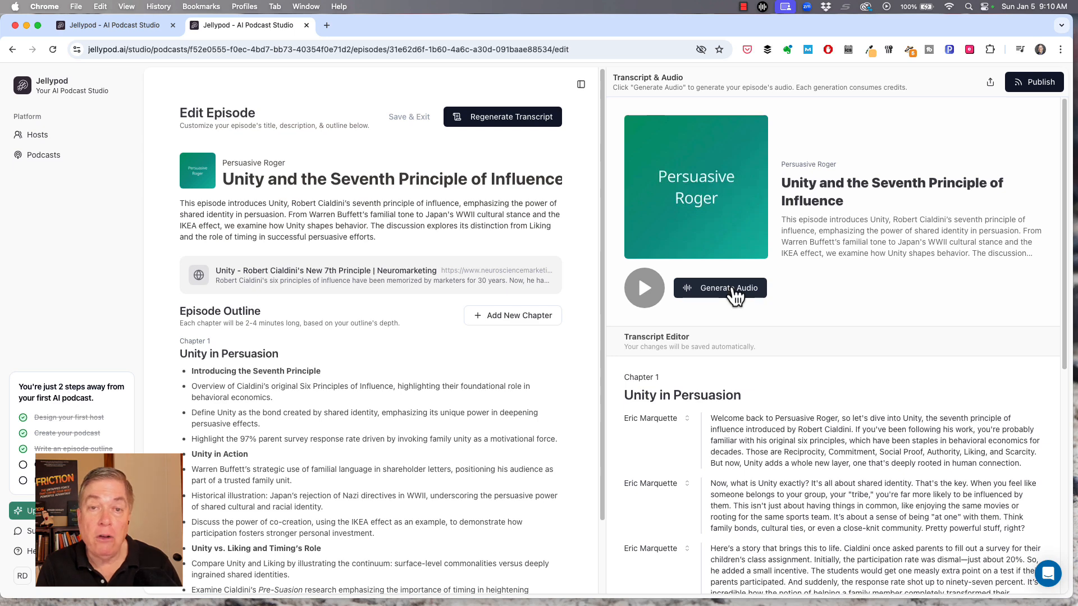
left_click(720, 287)
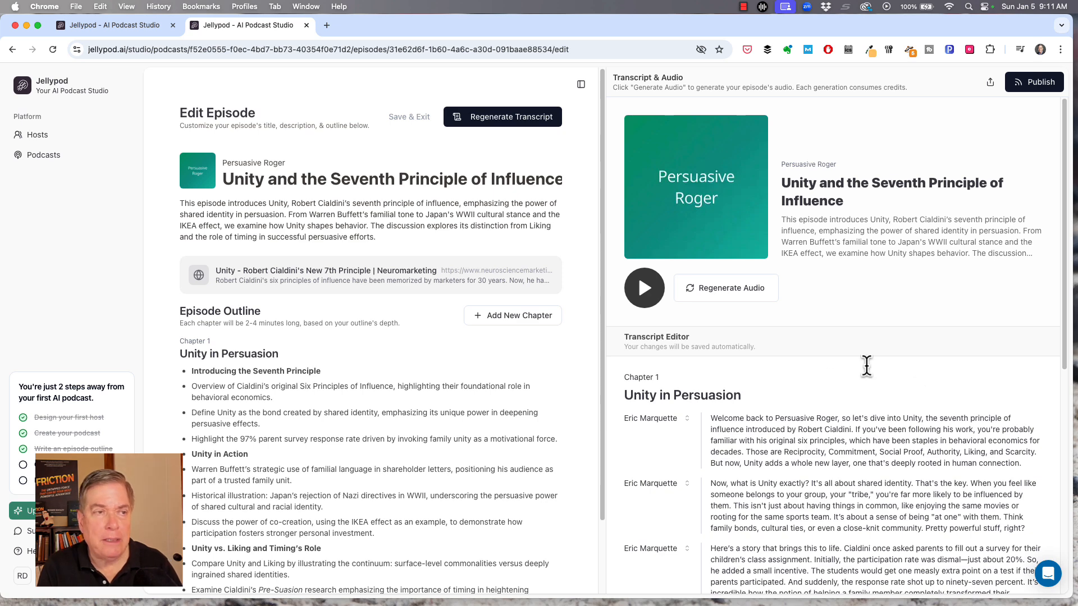
mouse_move(794, 329)
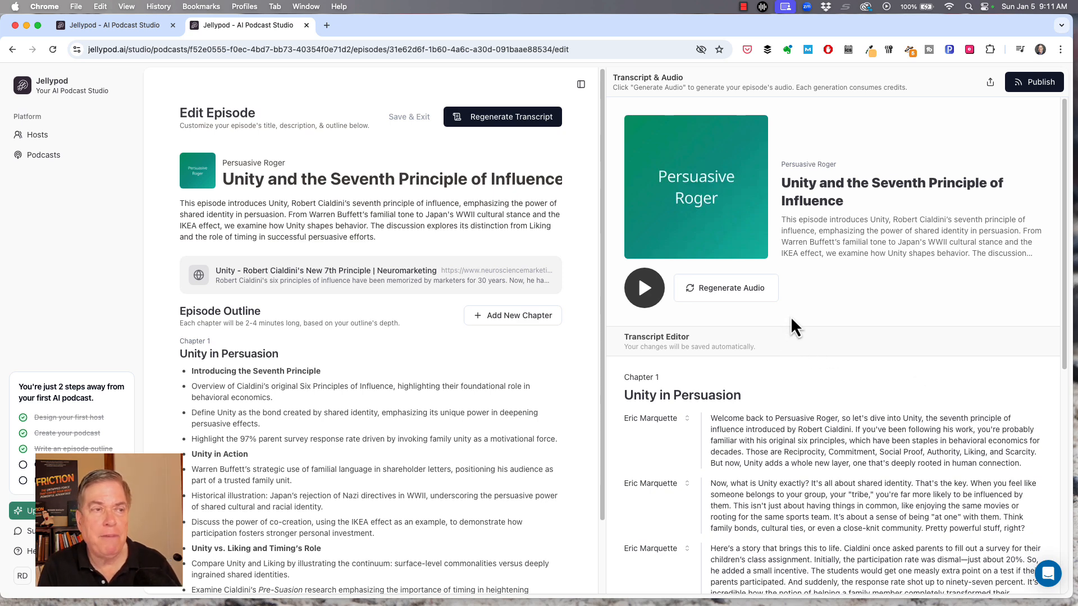
mouse_move(645, 288)
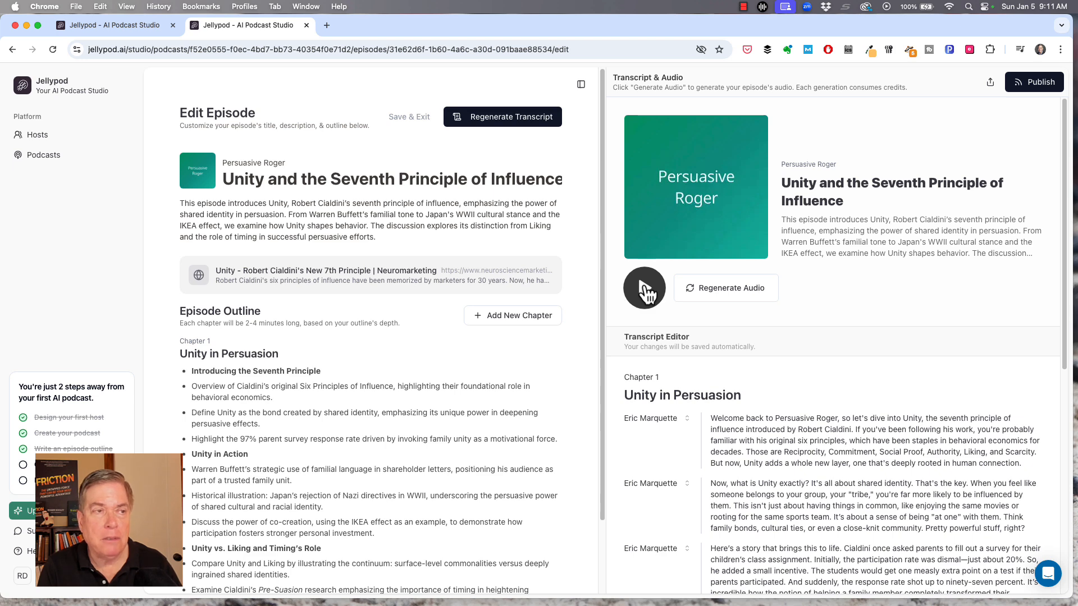
Play the generated 3:44 episode audio for about 21 seconds, then pause it.
left_click(644, 287)
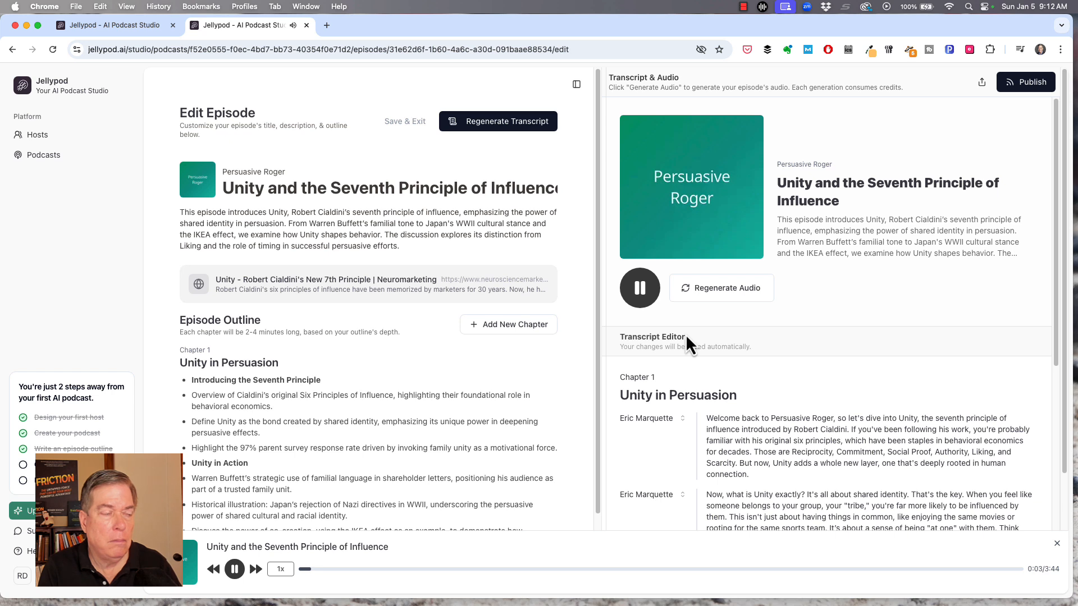
mouse_move(688, 337)
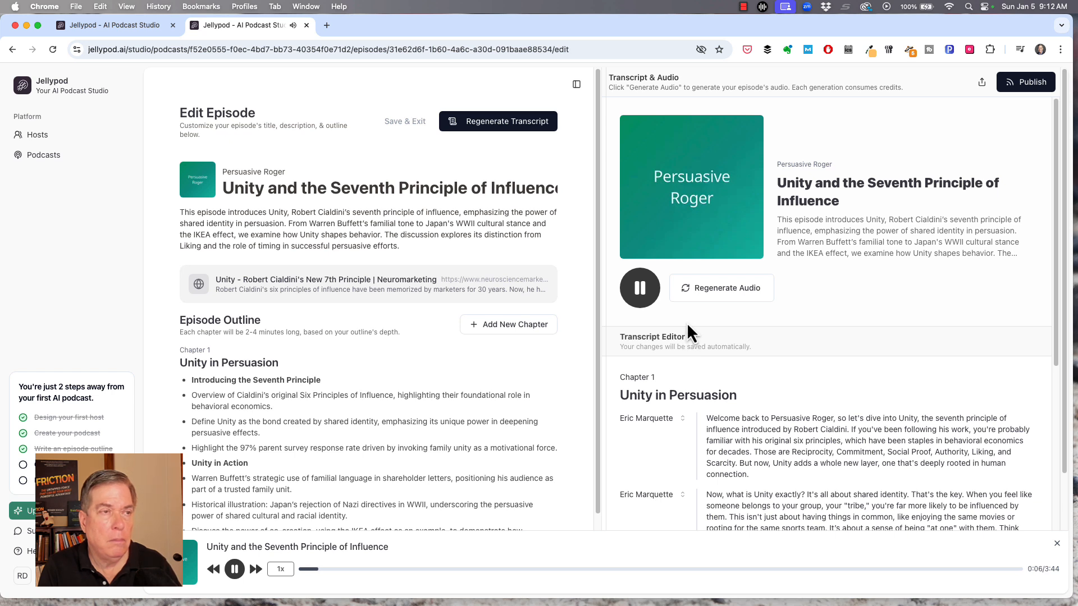
mouse_move(787, 324)
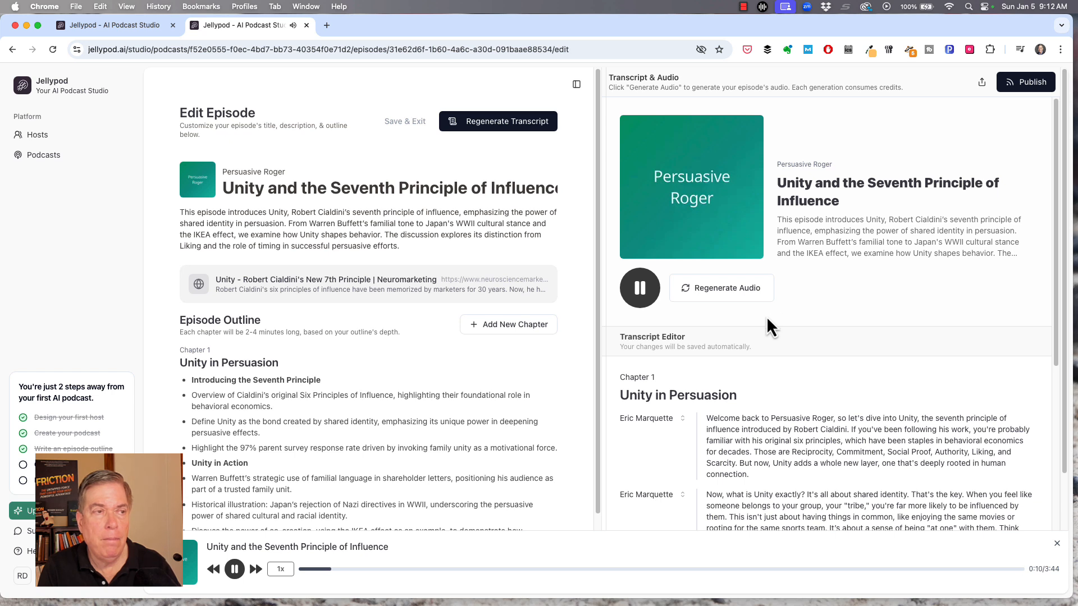
mouse_move(732, 330)
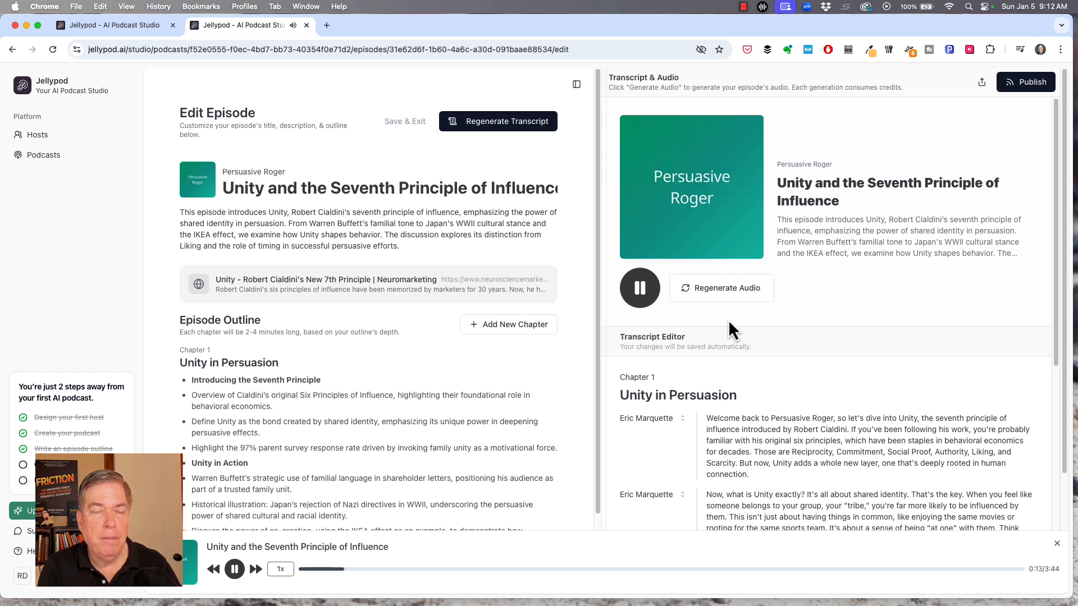
mouse_move(636, 336)
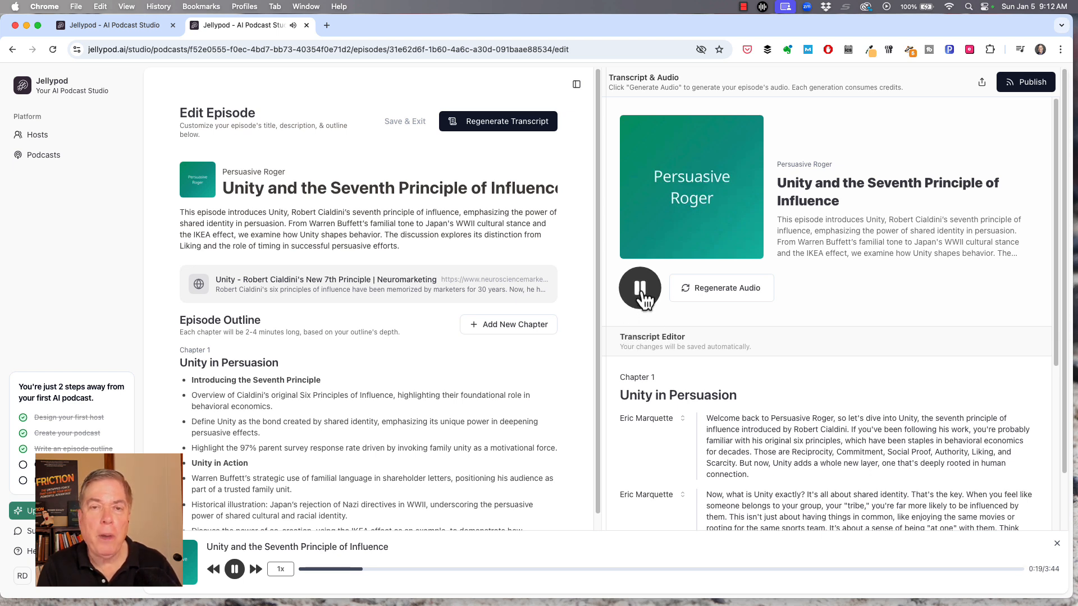
left_click(639, 287)
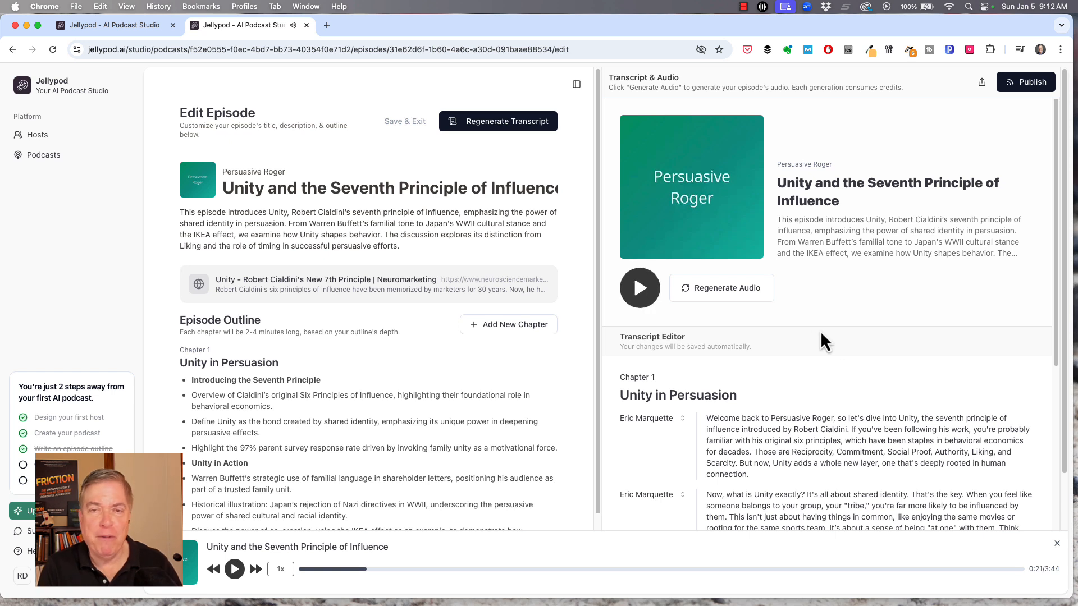
mouse_move(873, 363)
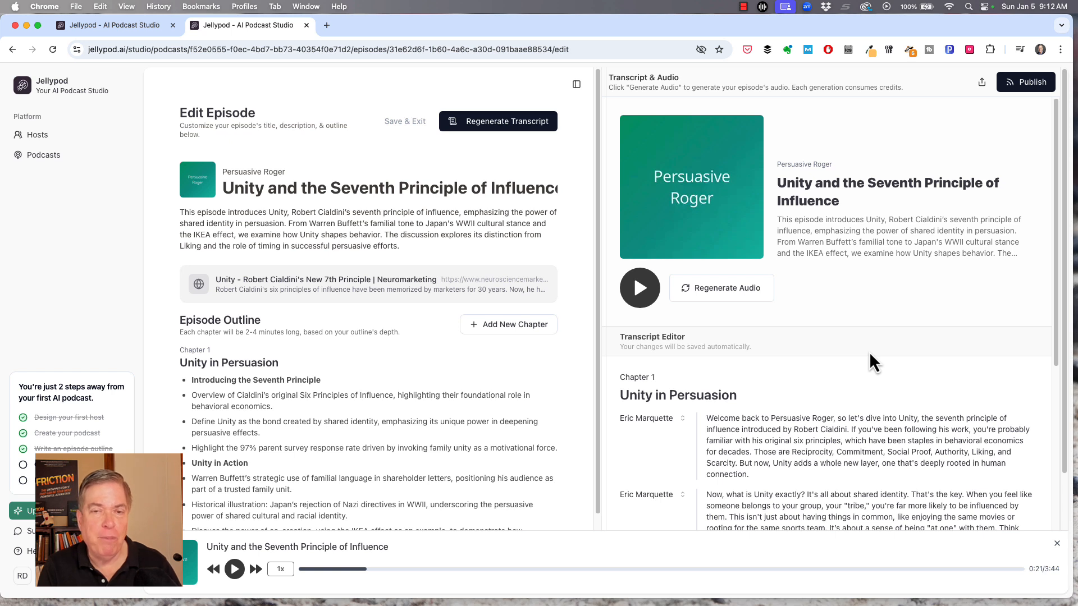
mouse_move(883, 383)
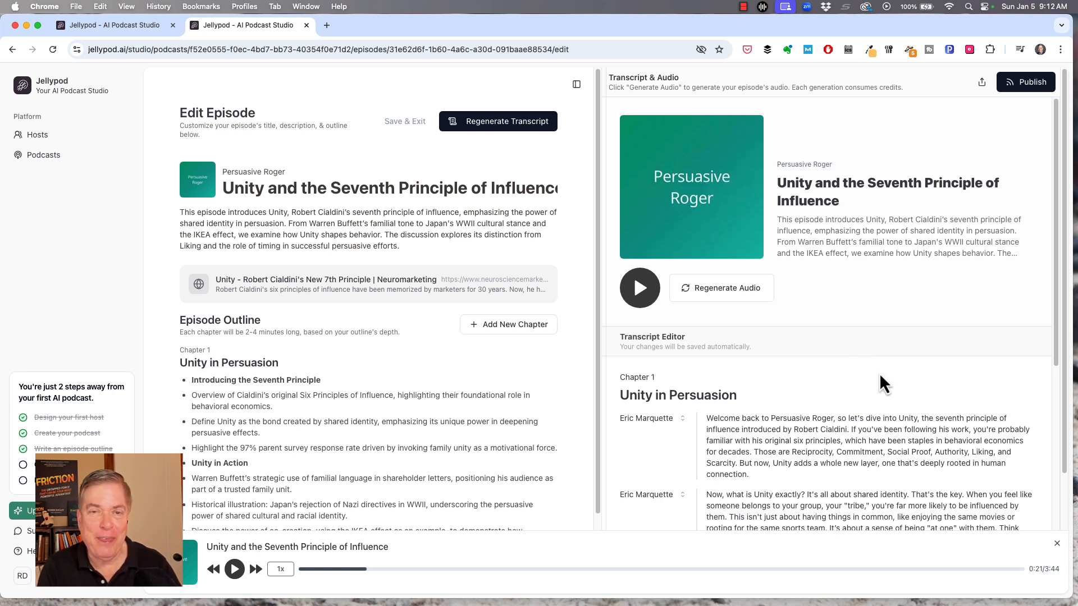
mouse_move(763, 415)
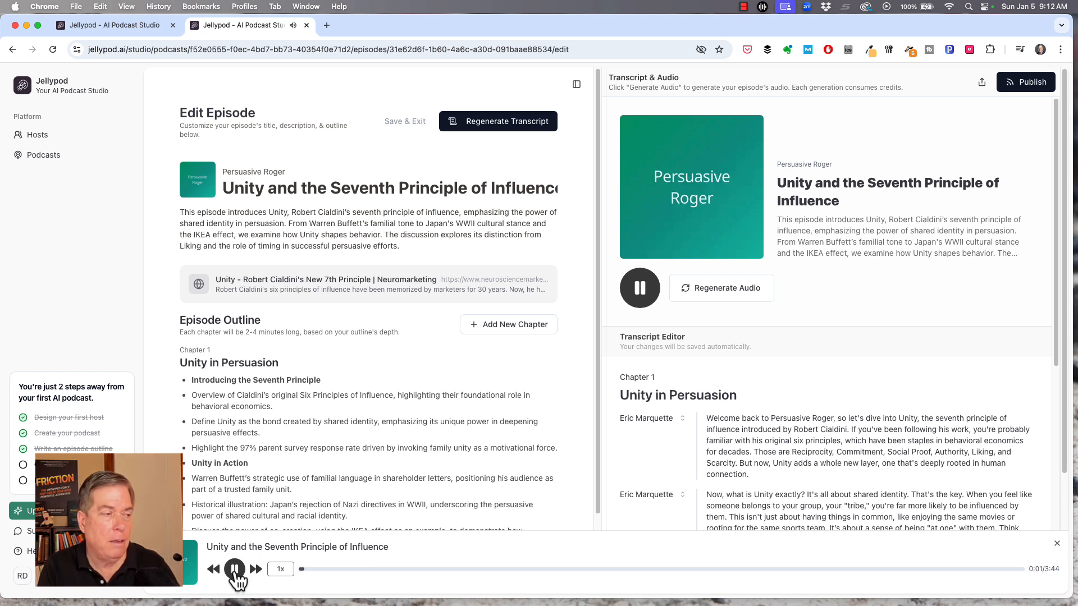
Pause the episode audio about two seconds into its 3:44 playback.
left_click(235, 569)
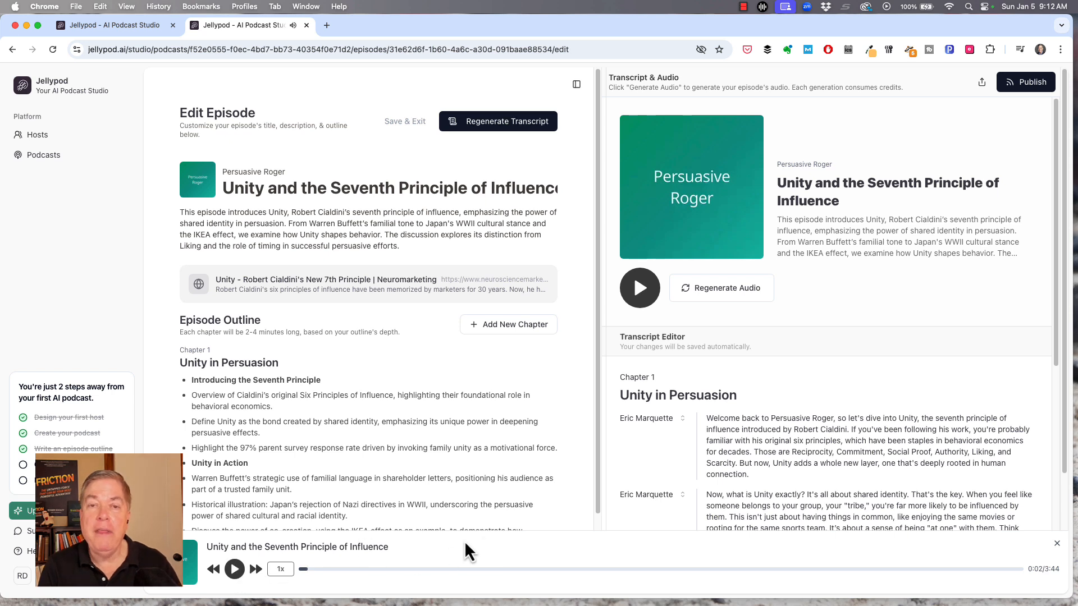
mouse_move(573, 512)
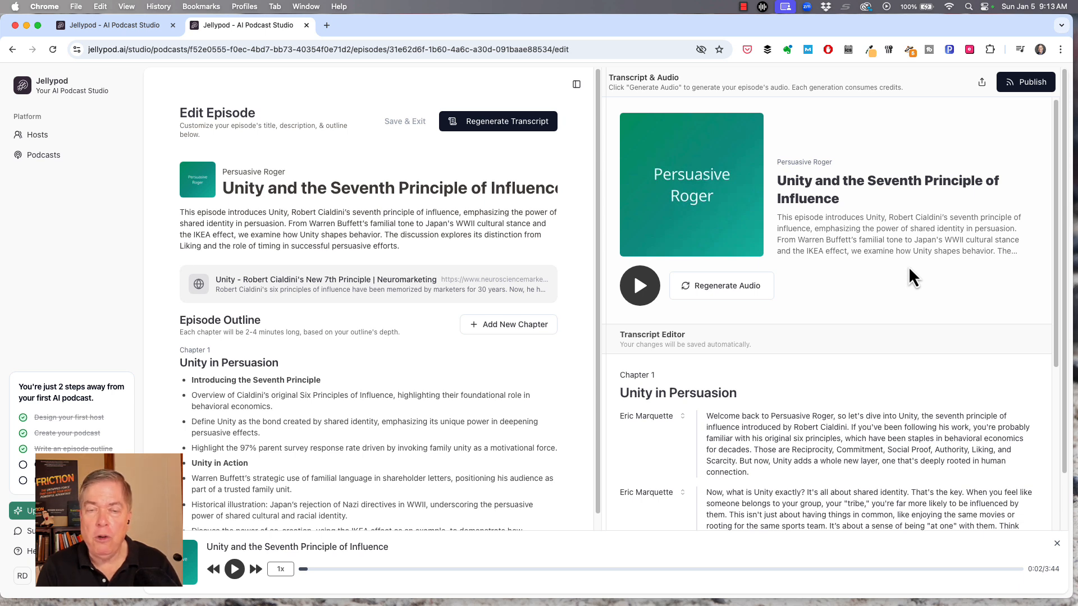
mouse_move(920, 275)
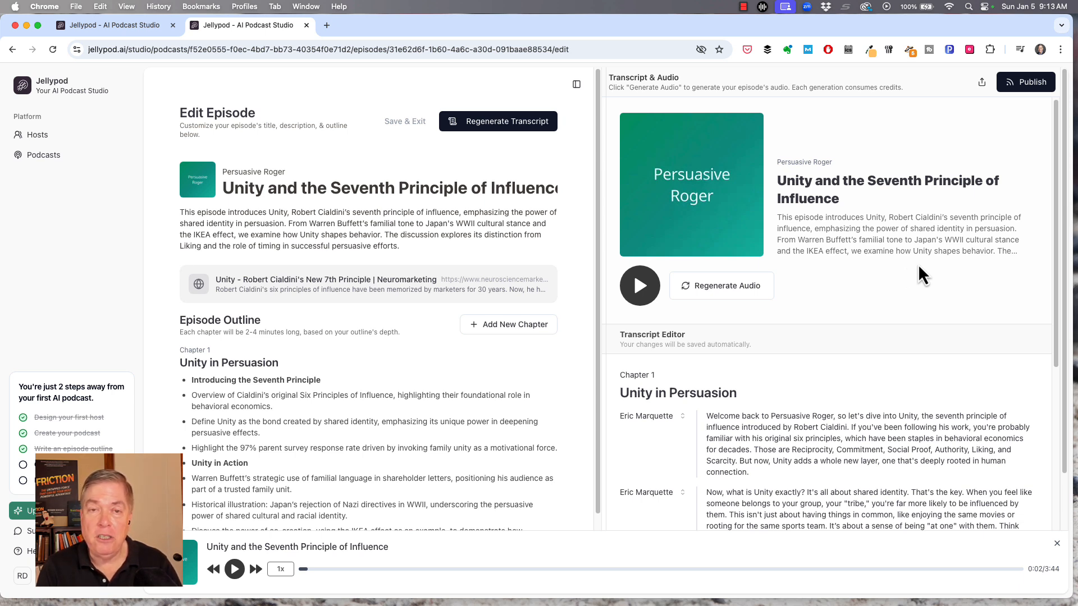
mouse_move(978, 282)
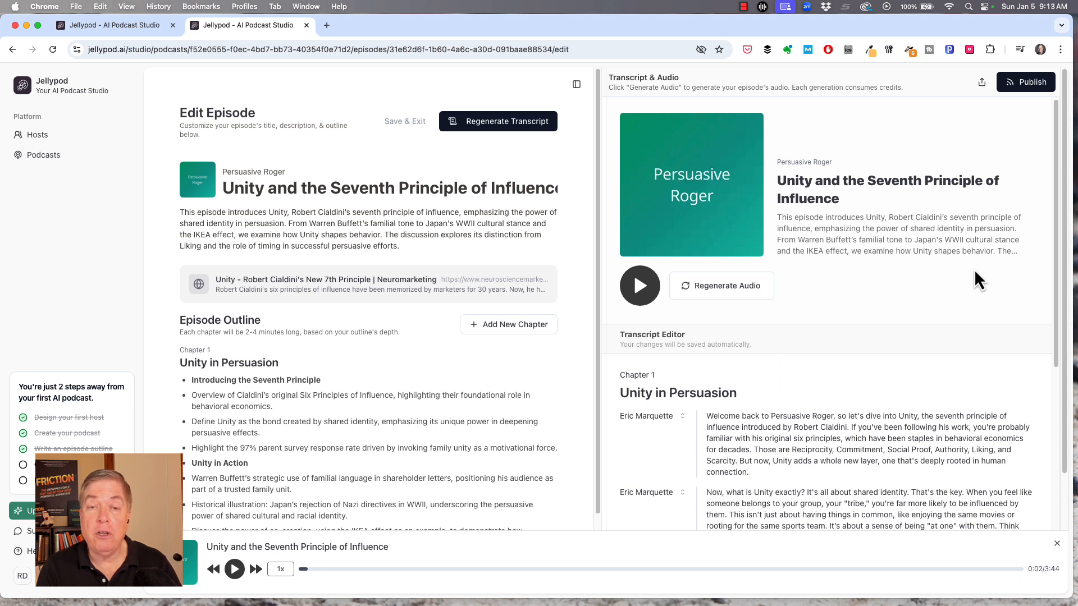